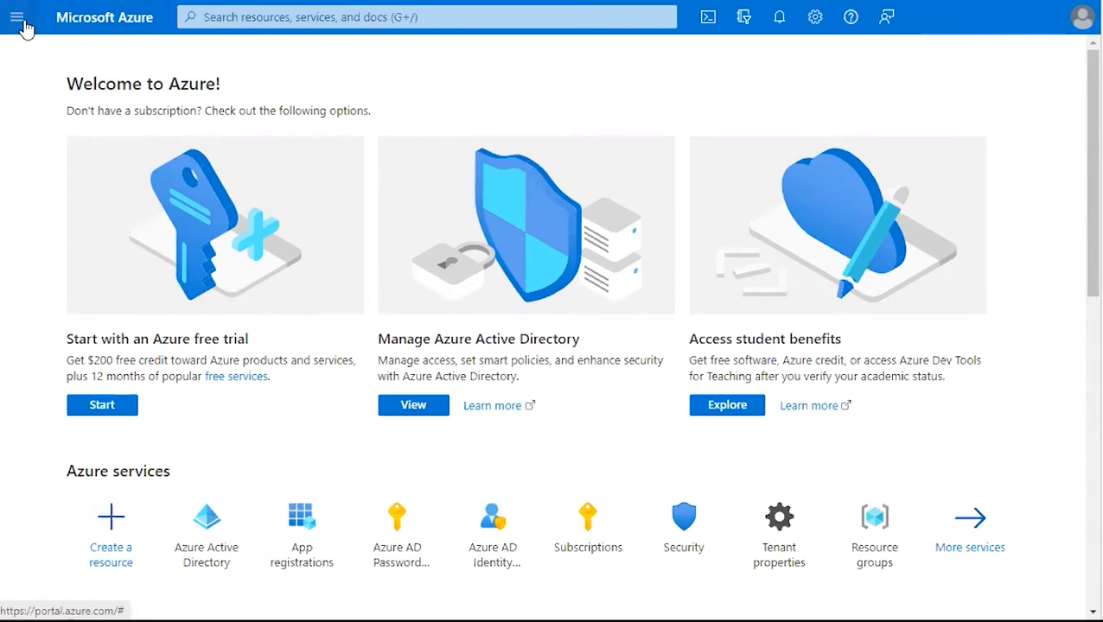
From the portal menu, open Enterprise applications and start a New application
click(17, 16)
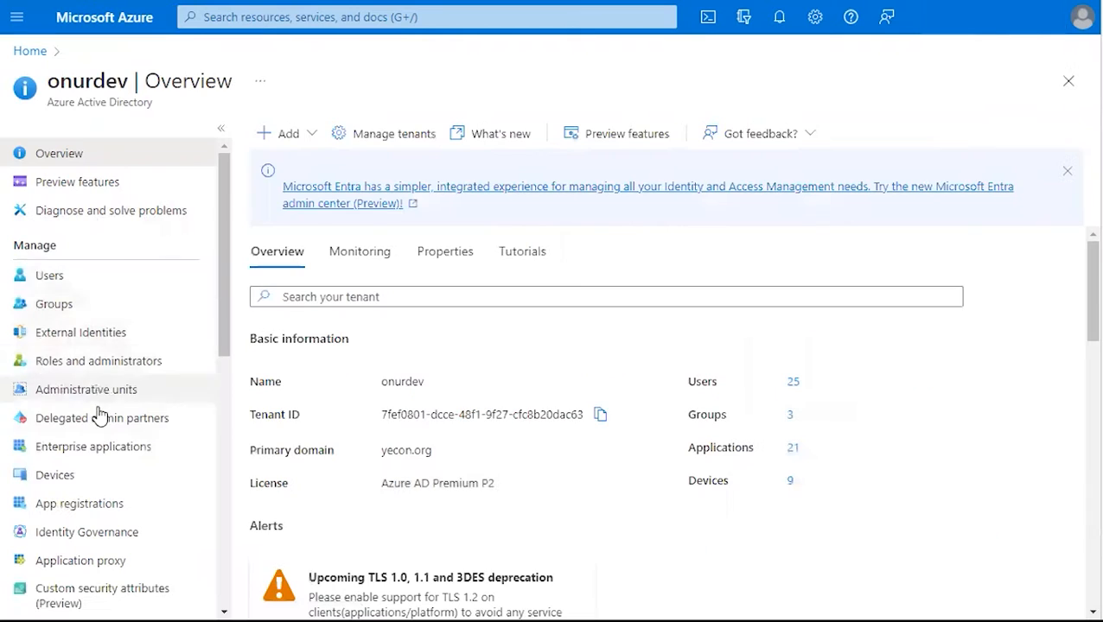
click(92, 446)
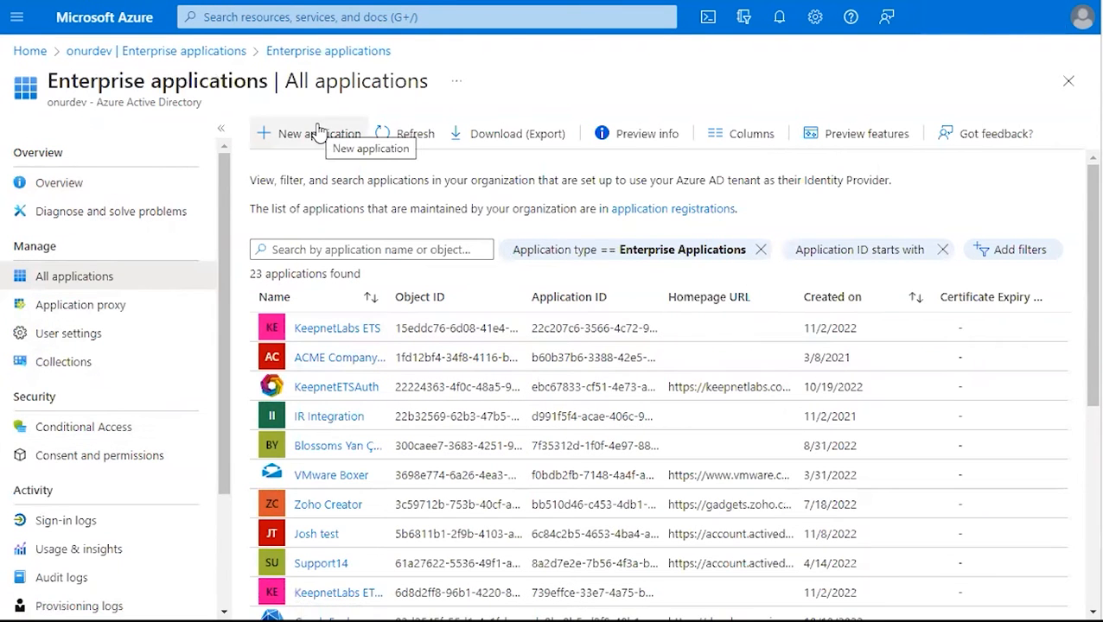
click(308, 133)
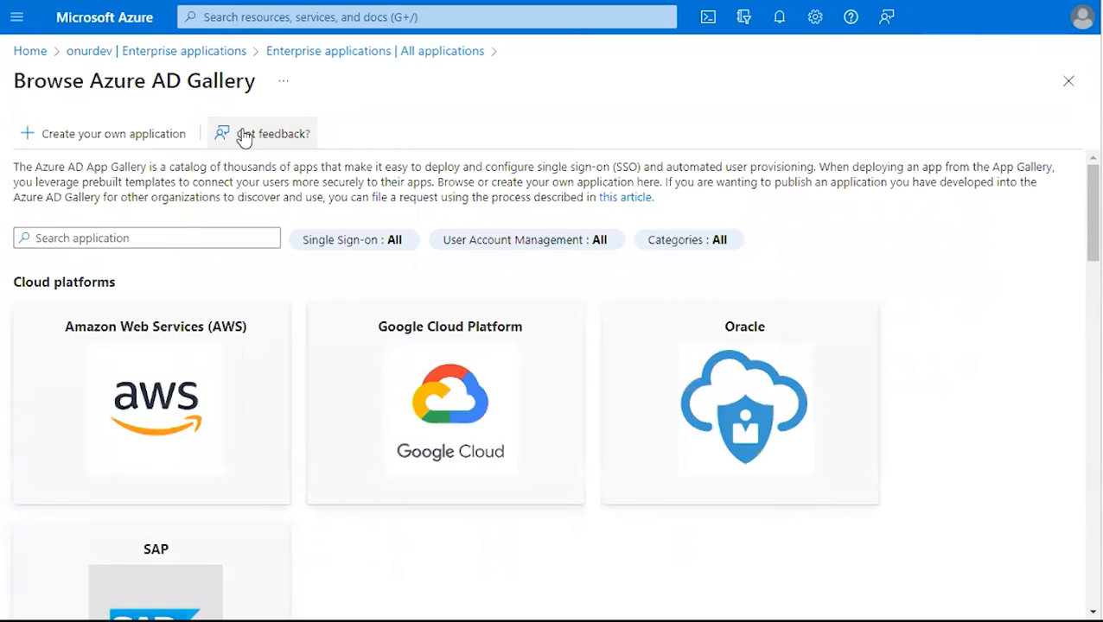
Create a custom non-gallery application named 'Acme Integration'
click(110, 133)
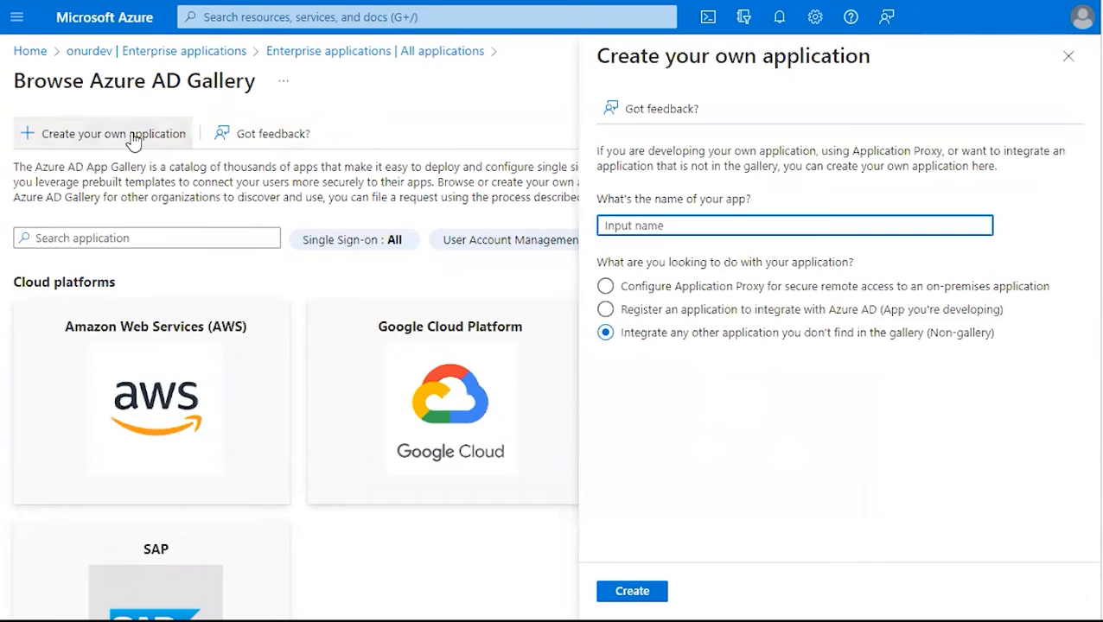
text(Acme Integration)
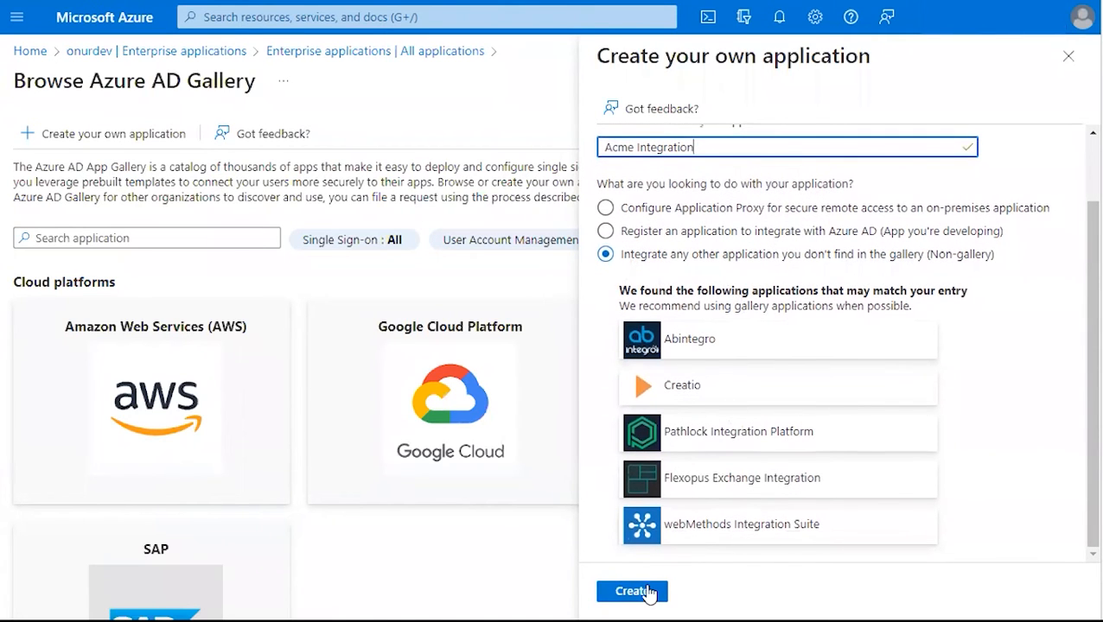
mouse_move(631, 591)
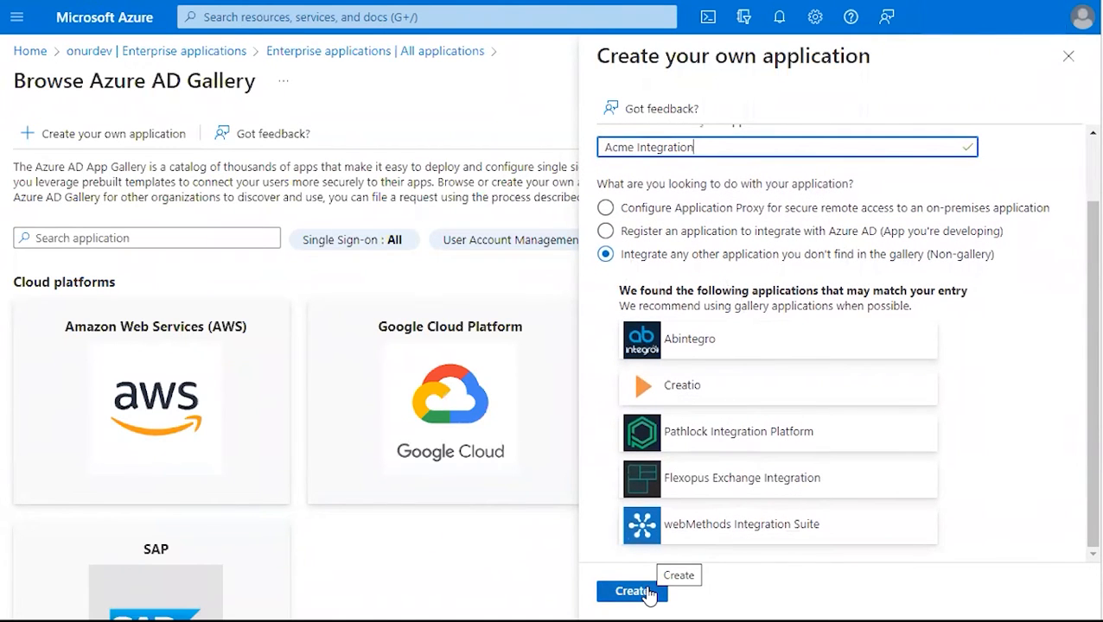
click(630, 591)
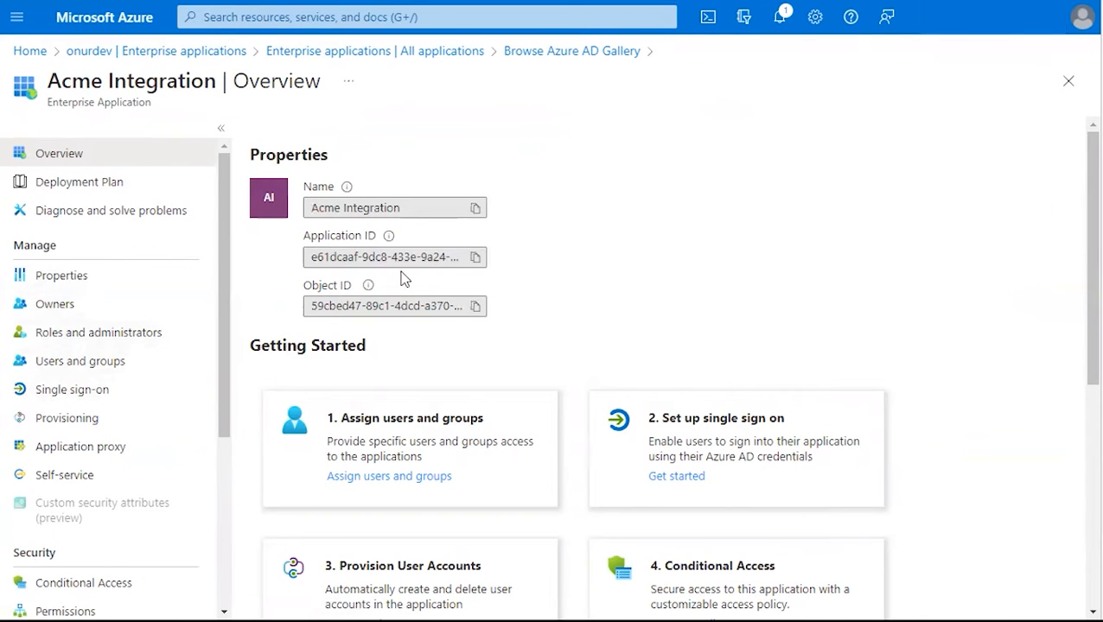
mouse_move(67, 418)
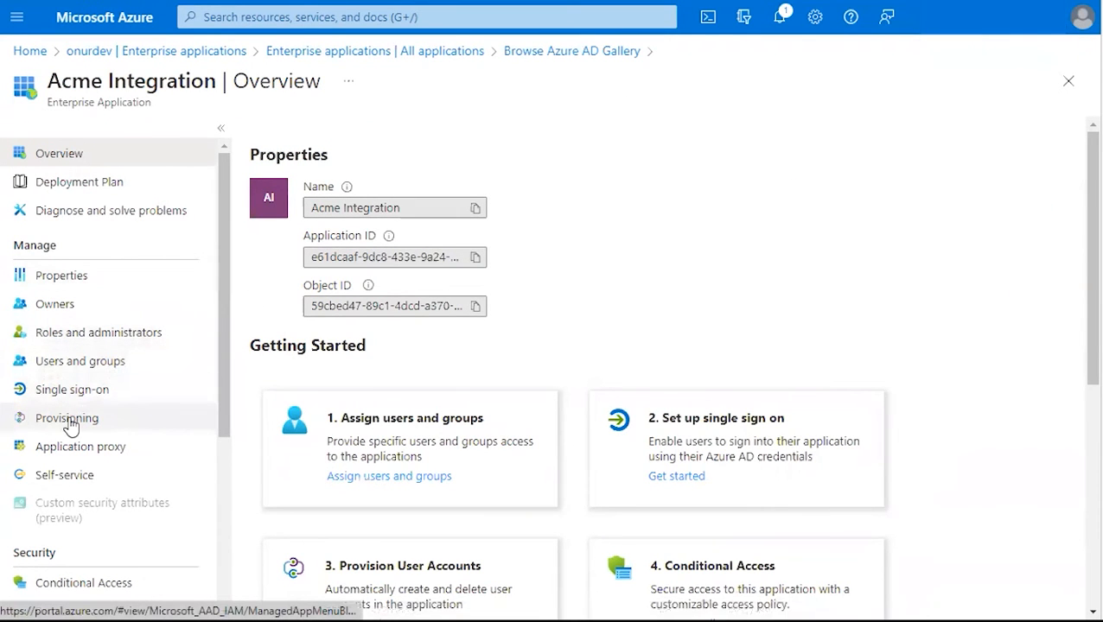
click(65, 417)
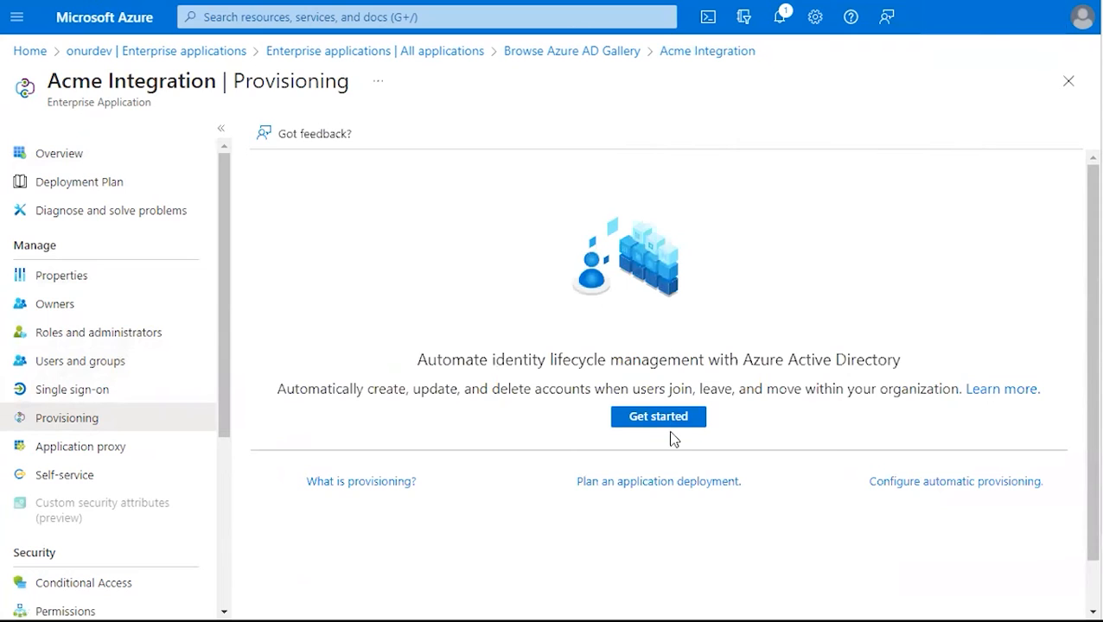
click(658, 416)
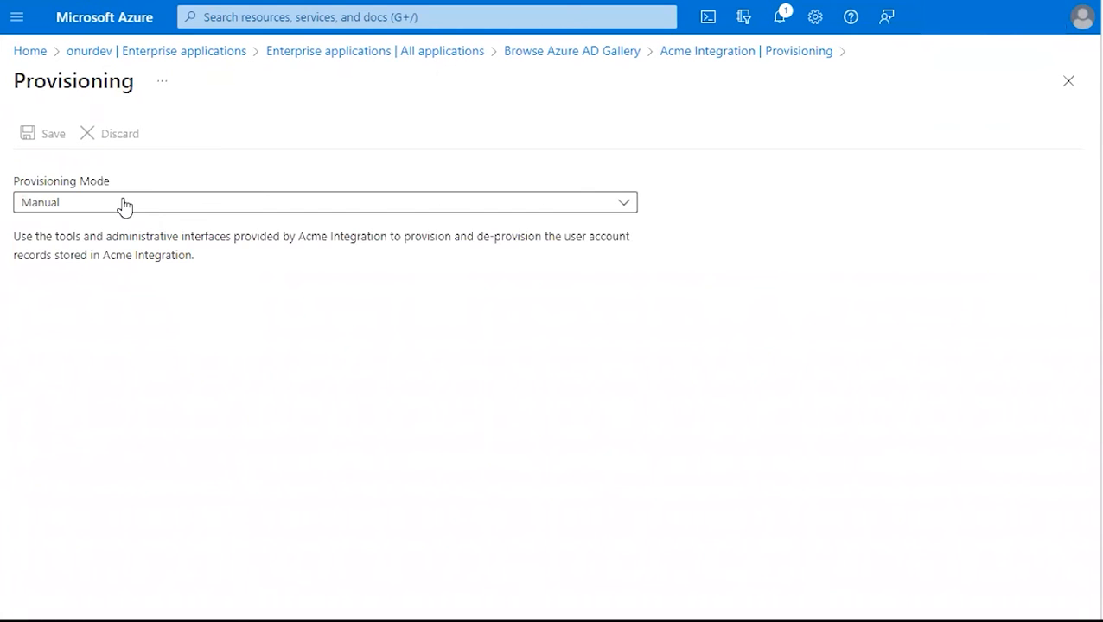
click(324, 202)
text(https://scim-api.keepnetlabs.com/scim)
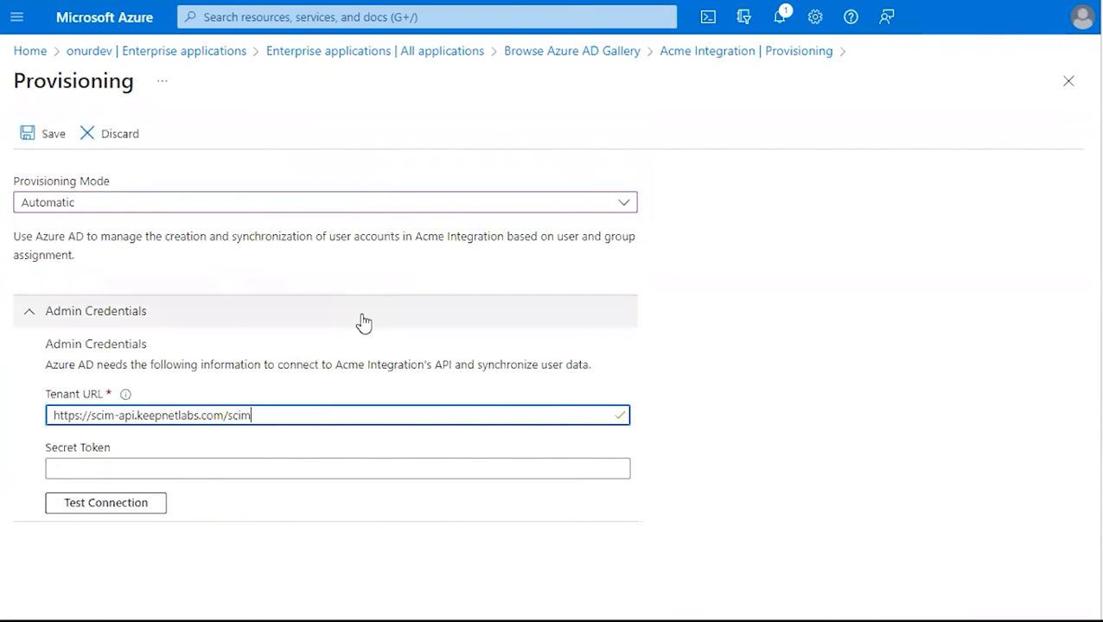
click(337, 468)
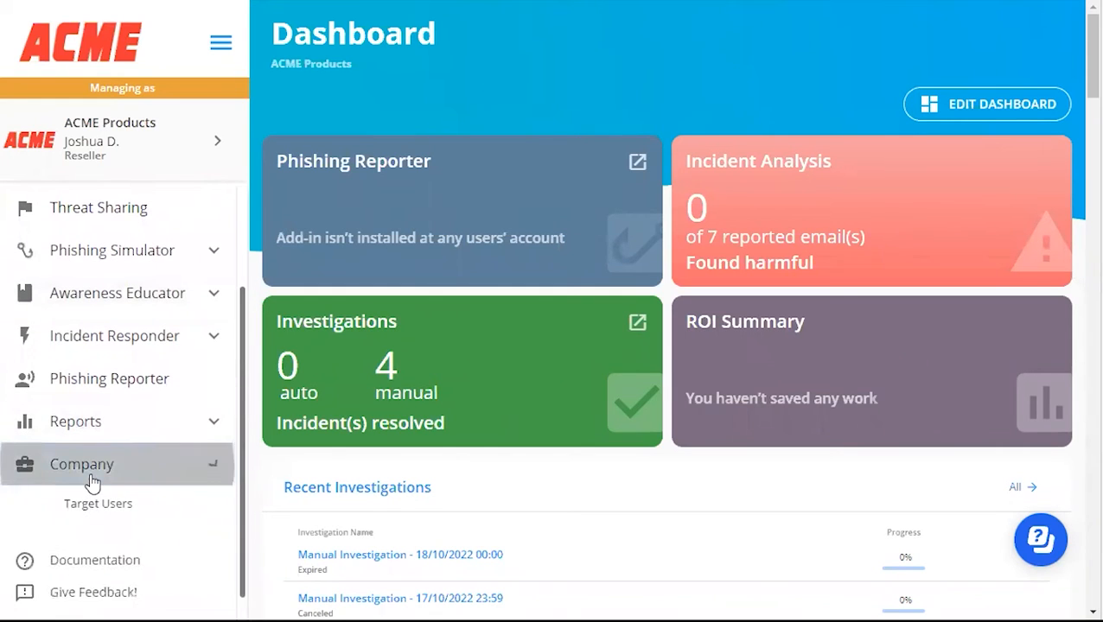
Start a NEW integration from the SCIM Settings tab of Keepnet Company Settings
click(81, 464)
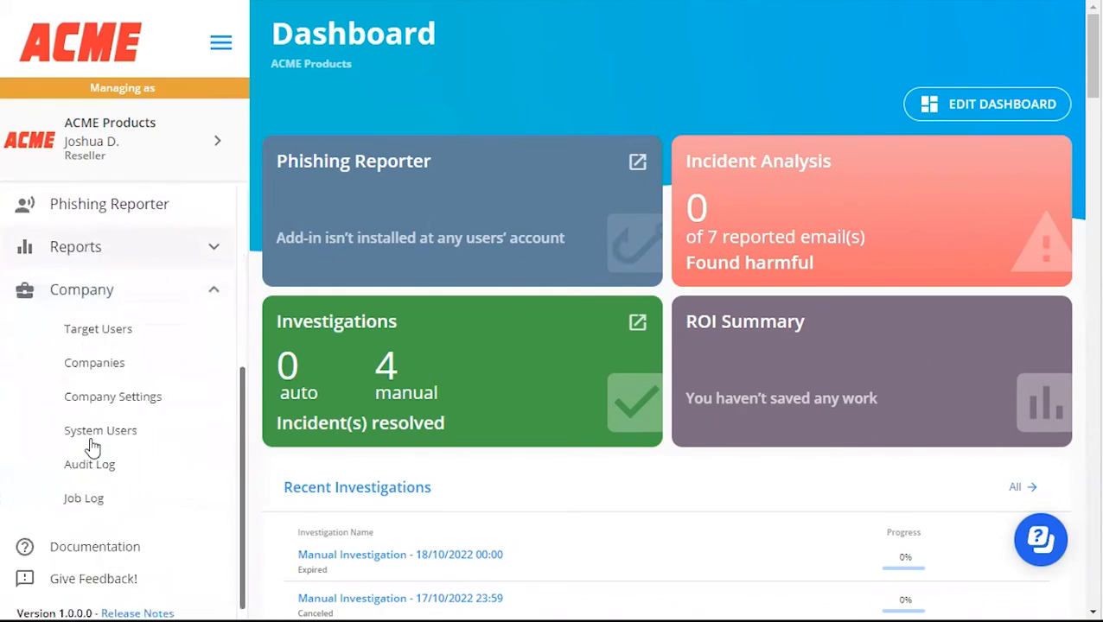
click(112, 395)
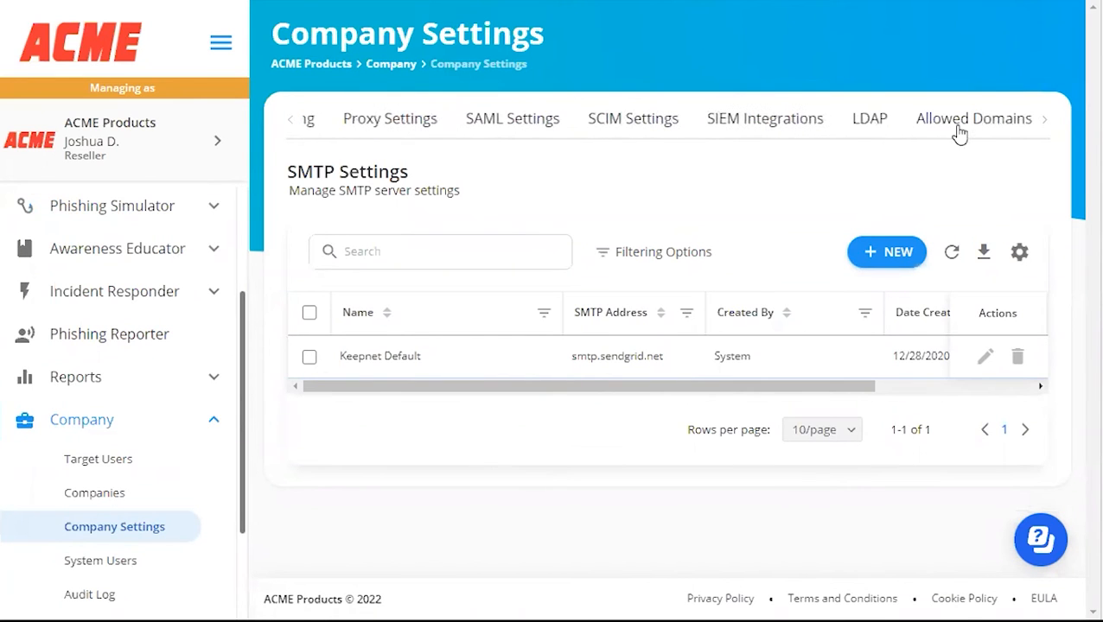
mouse_move(633, 118)
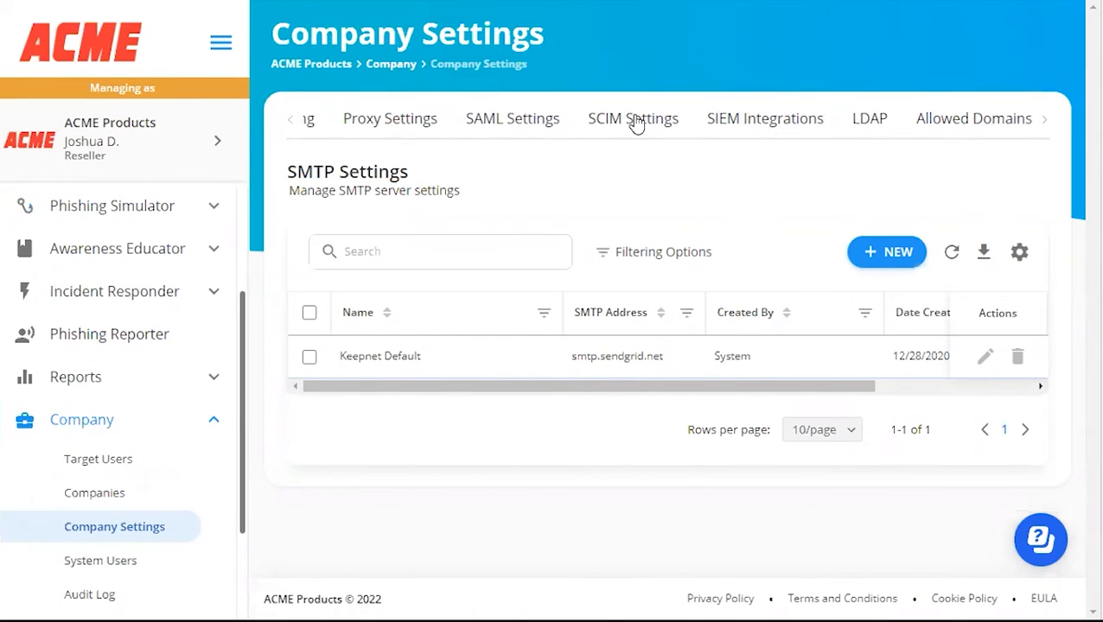
click(631, 119)
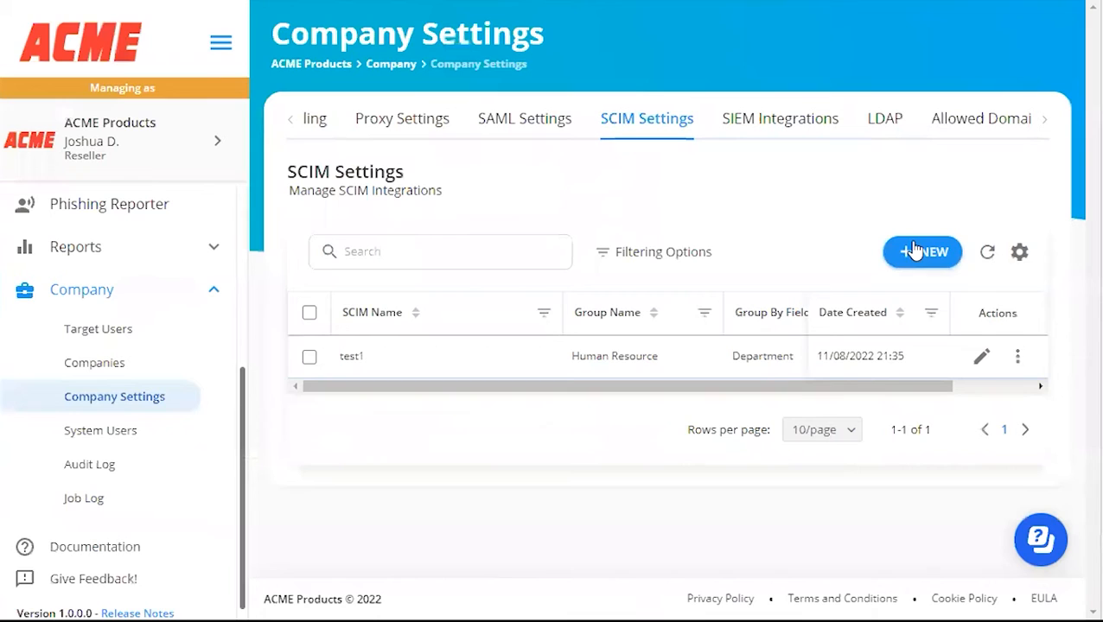
click(921, 251)
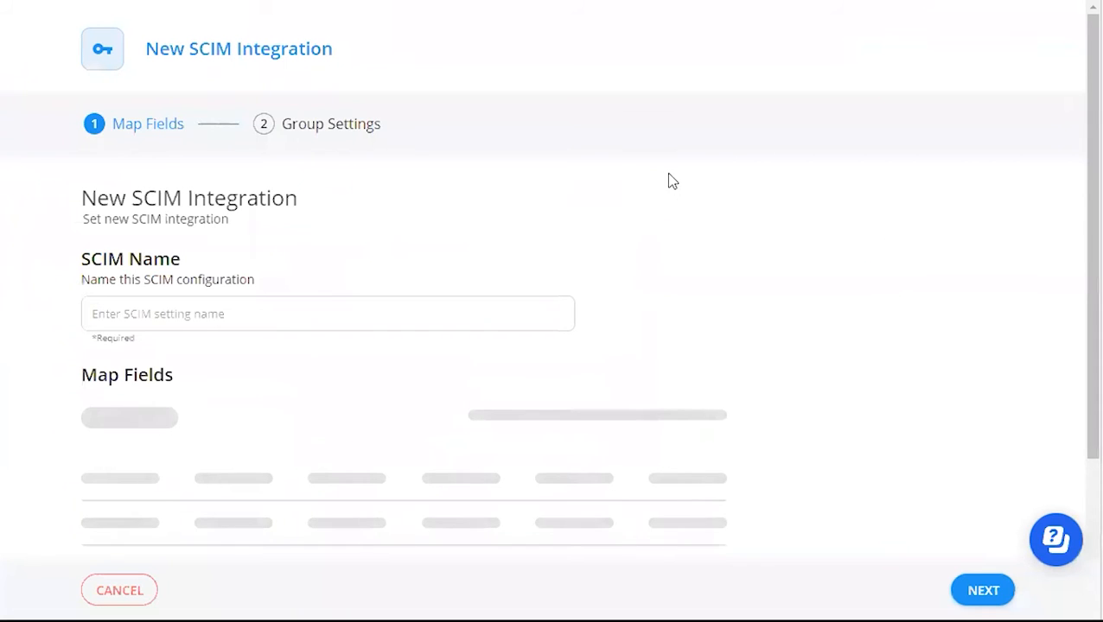
Name the SCIM integration 'Acme test' and continue to group settings
click(326, 313)
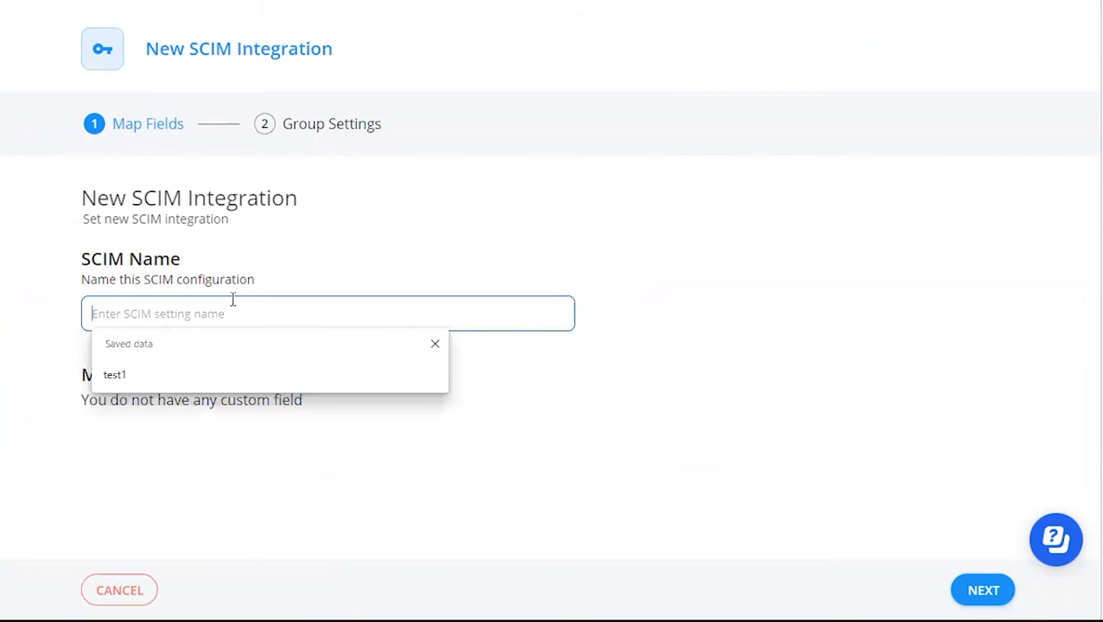
text(Acme test)
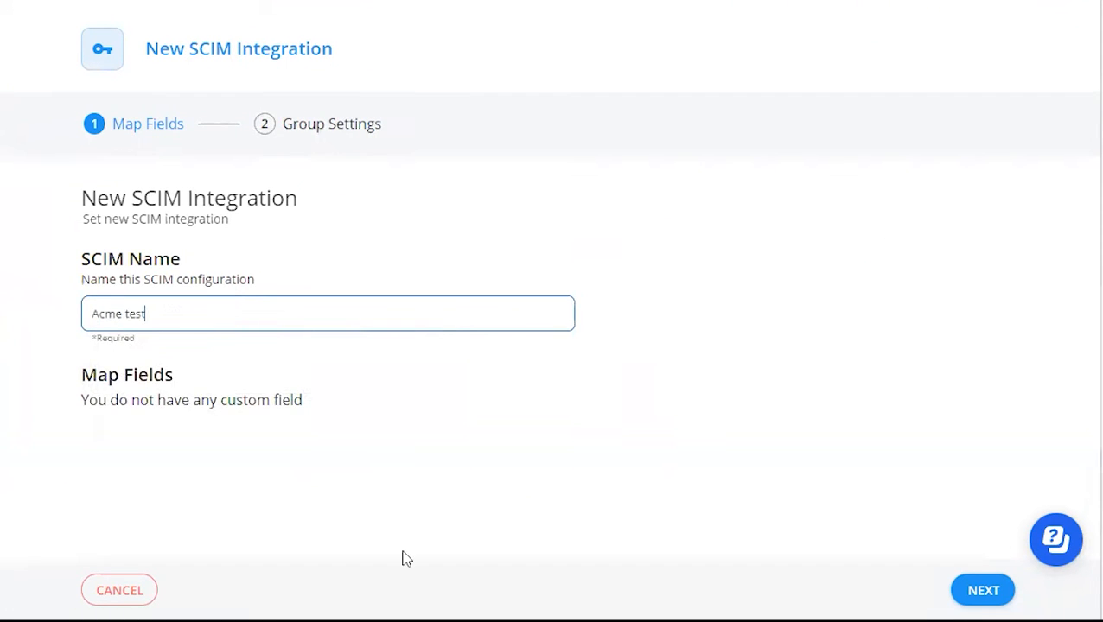
click(983, 590)
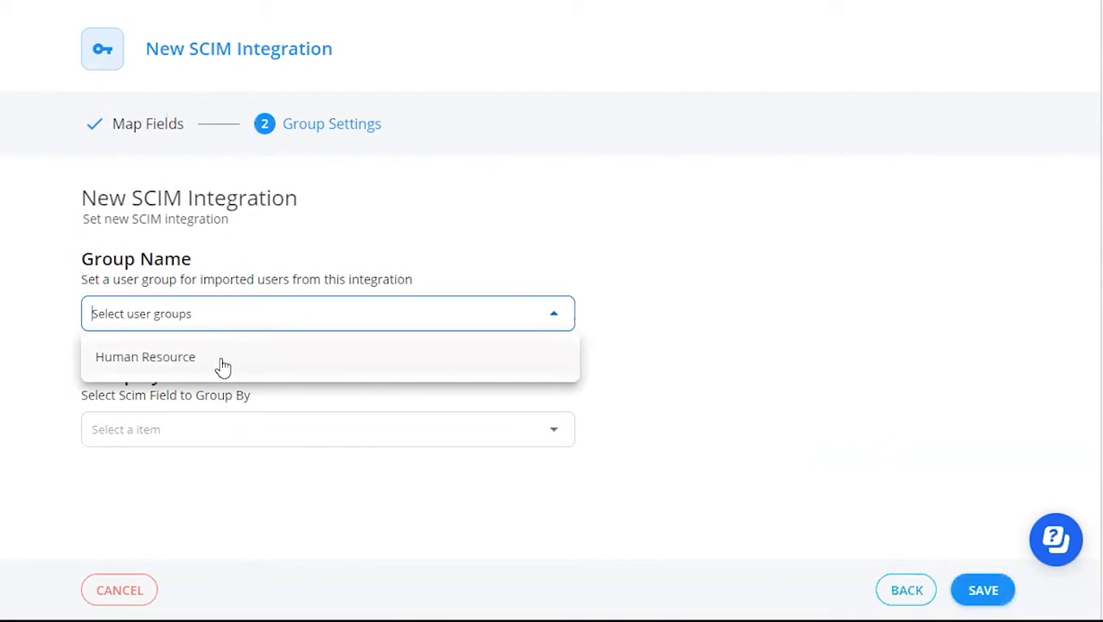
Put users in Human Resource grouped by Department, save, and copy the key
click(145, 357)
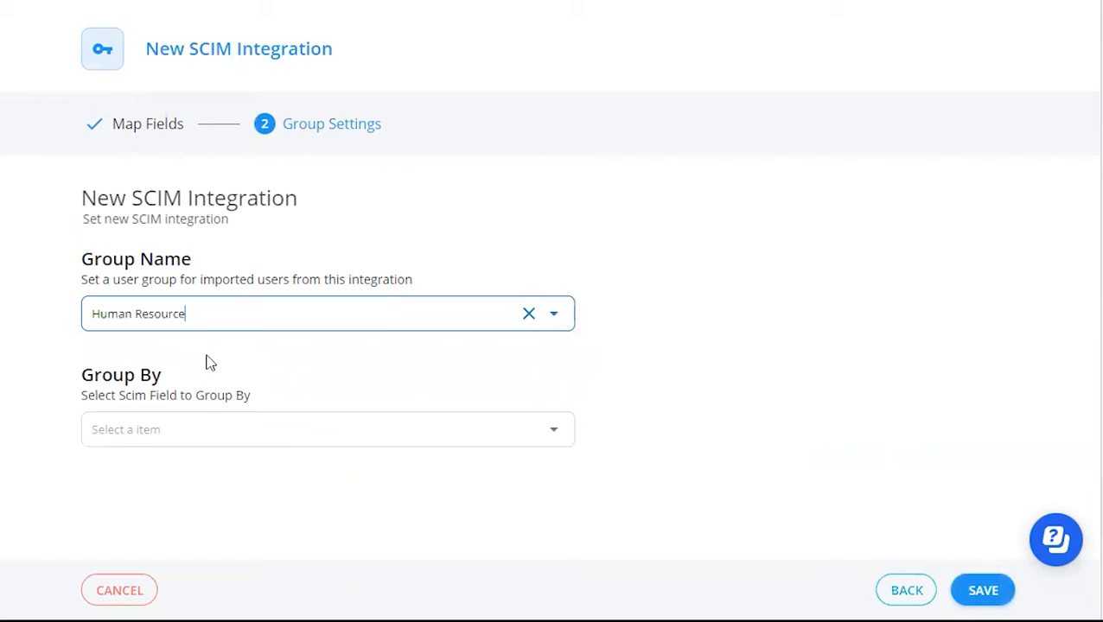
click(328, 429)
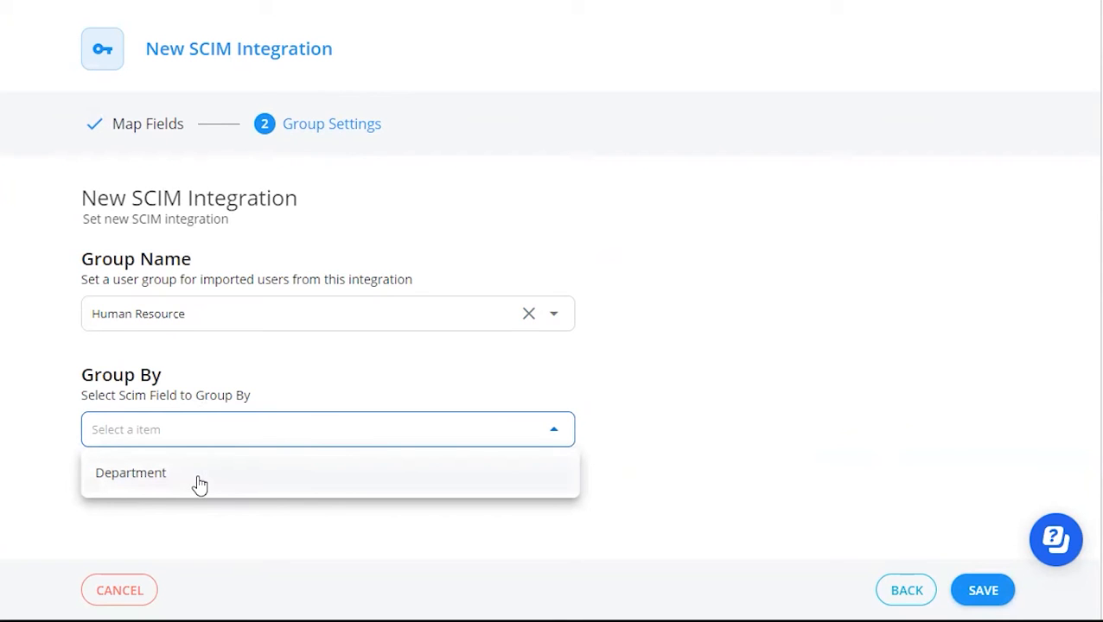
mouse_move(144, 476)
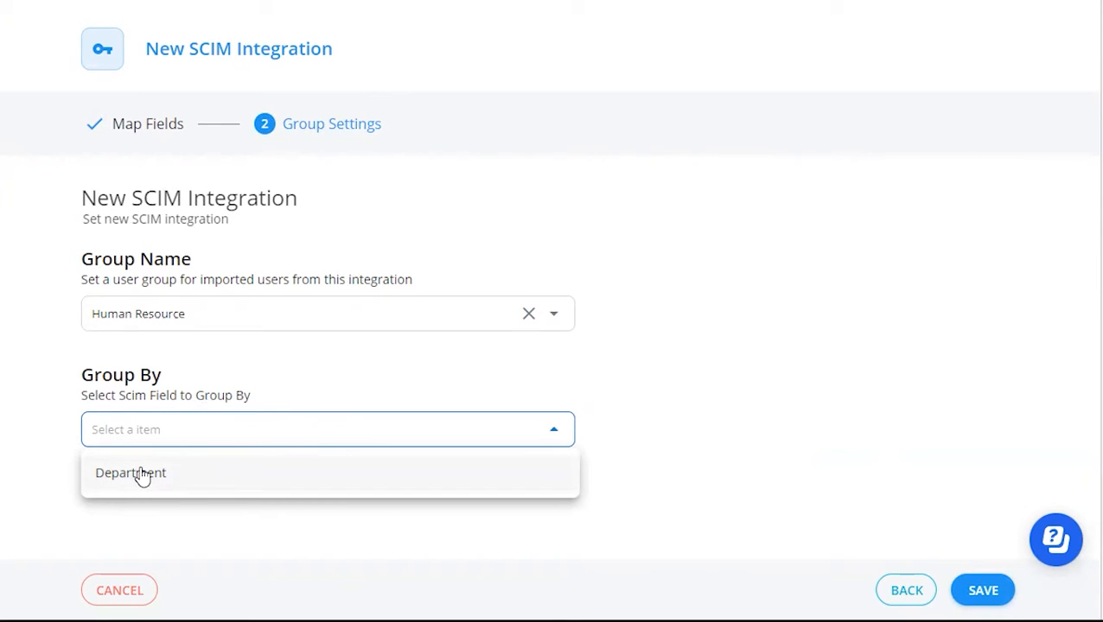
click(130, 473)
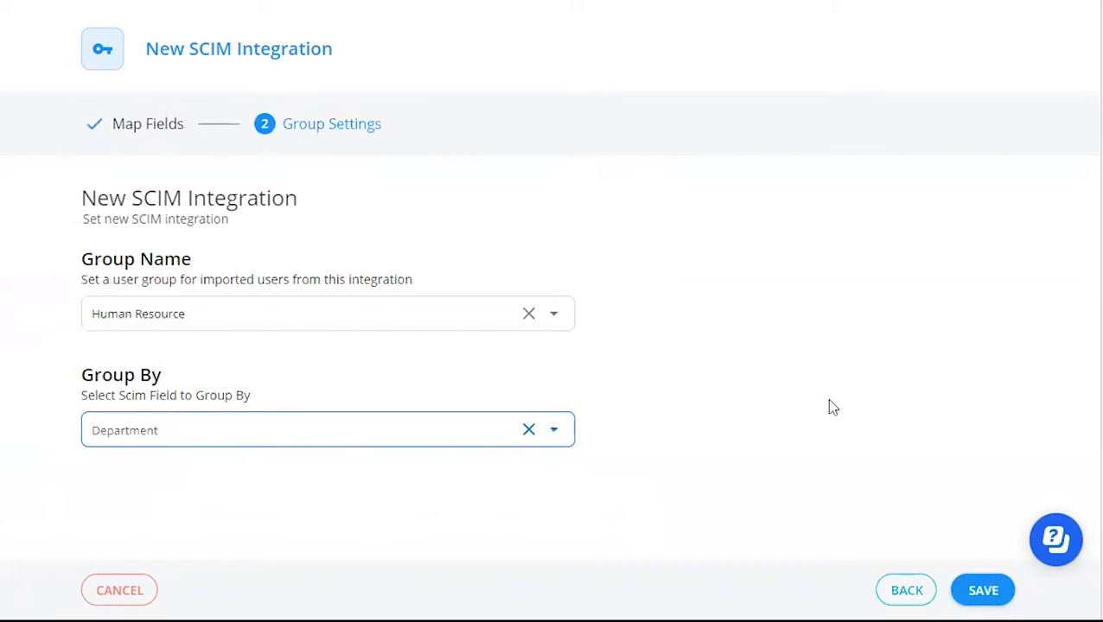
click(983, 590)
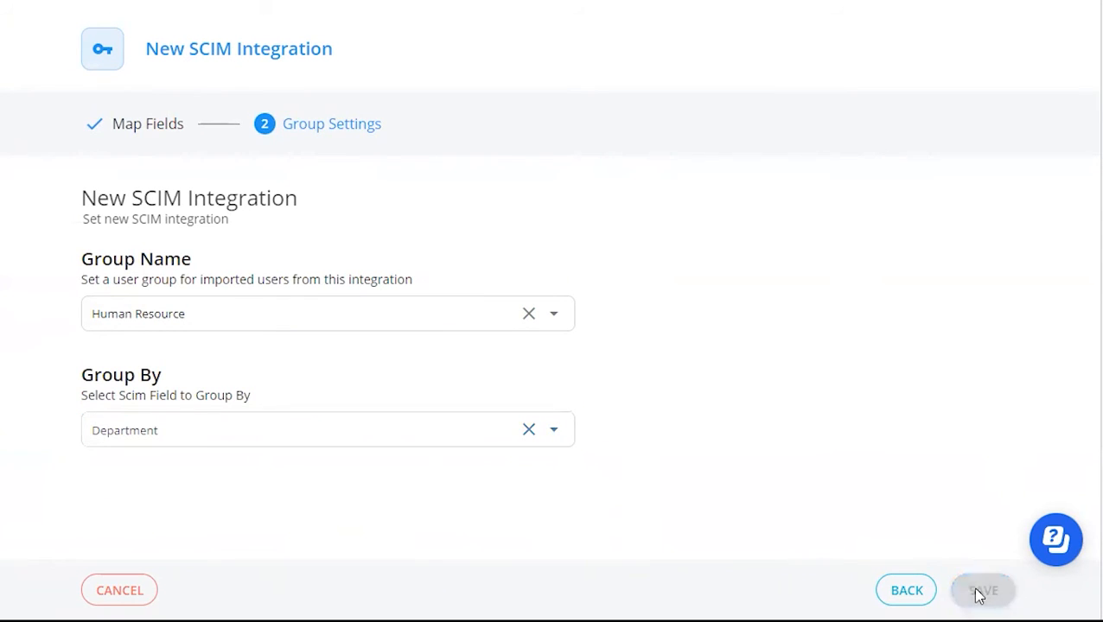
click(981, 590)
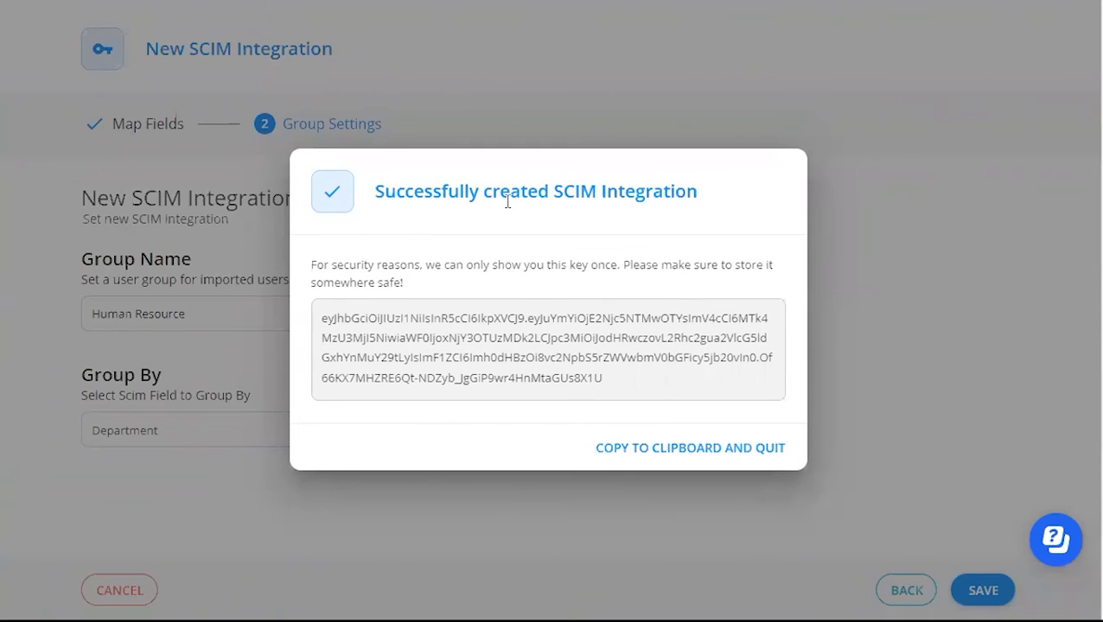
mouse_move(665, 442)
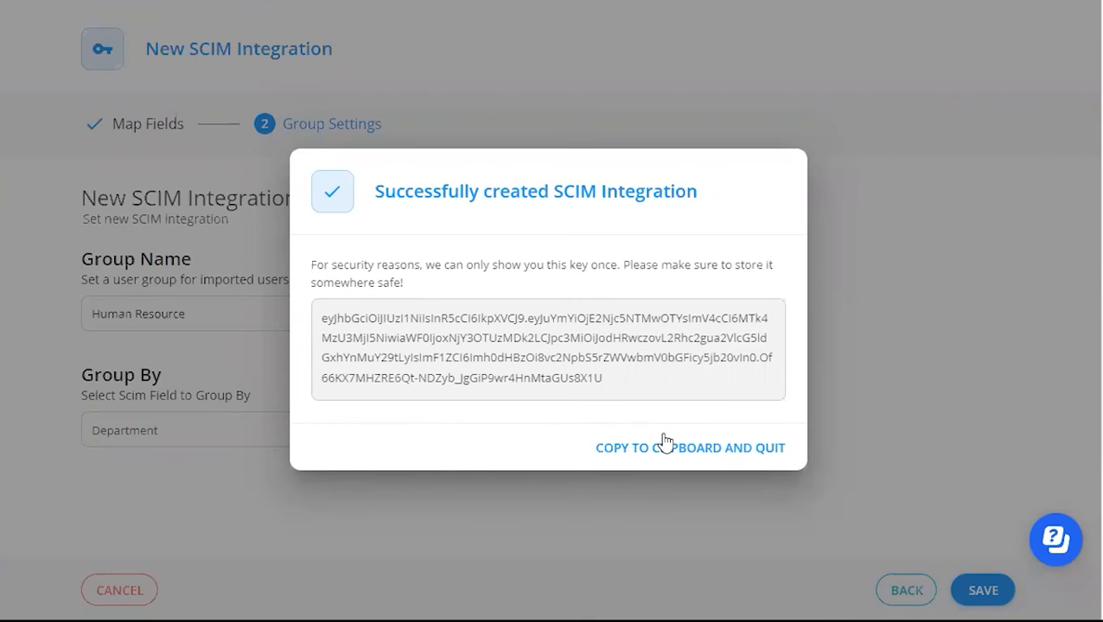
click(690, 447)
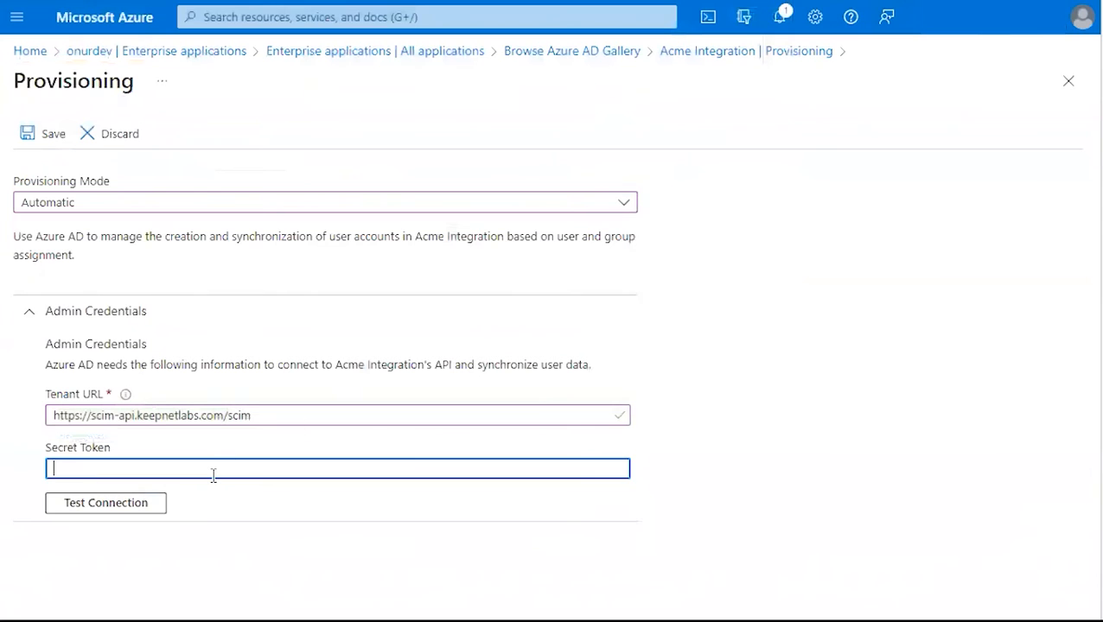
Paste the secret token, test the connection, and save the provisioning credentials
right_click(212, 467)
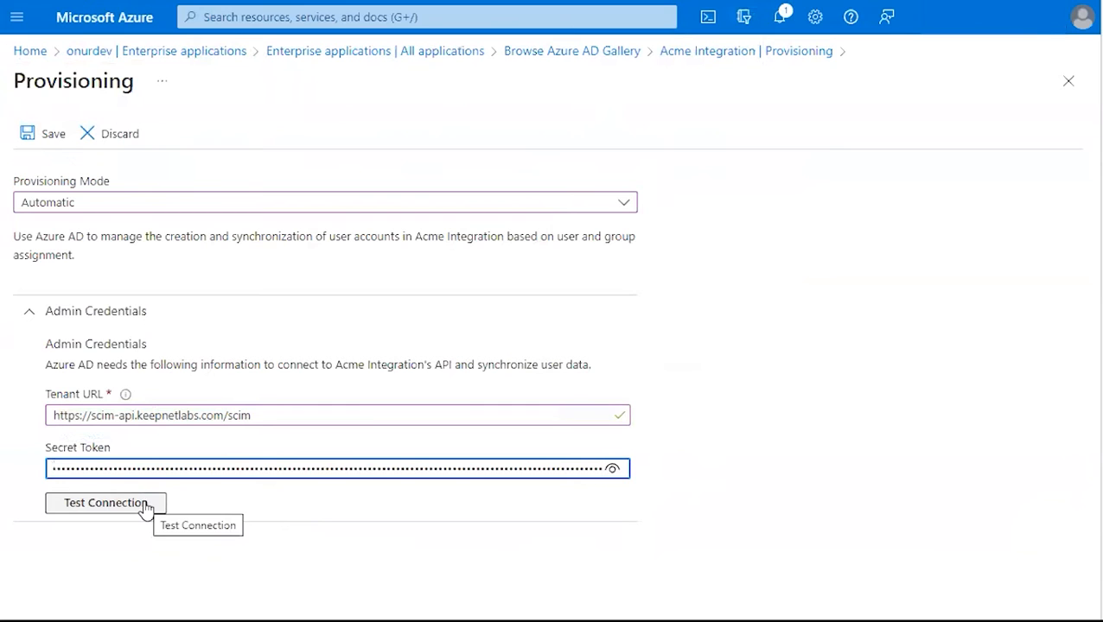
click(105, 502)
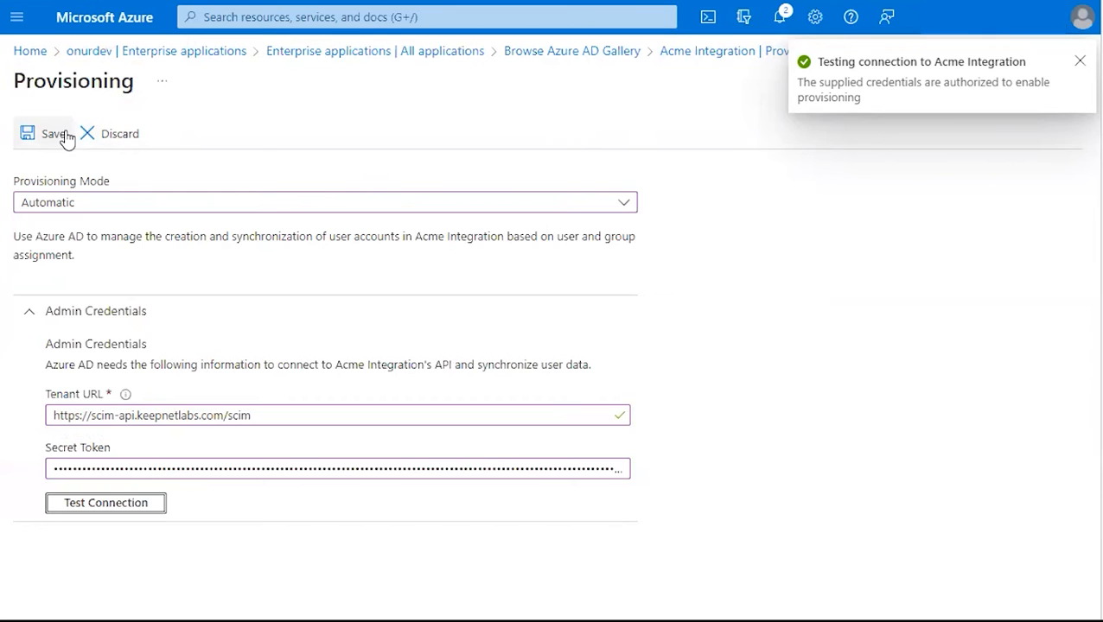
click(53, 133)
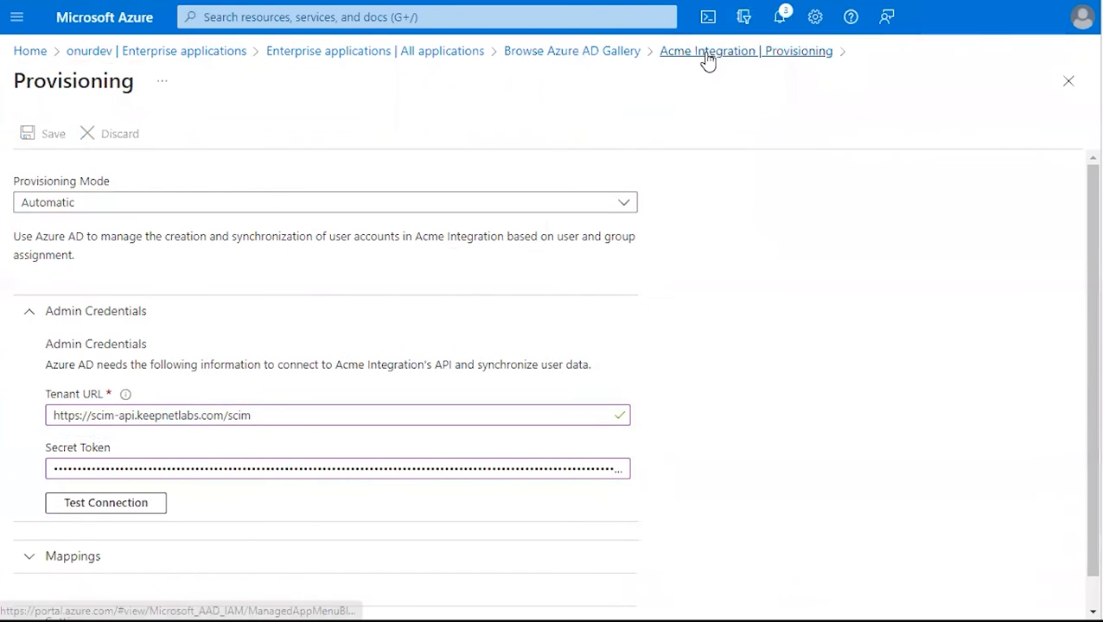
Return to the Acme Integration provisioning page and choose Edit provisioning
click(745, 50)
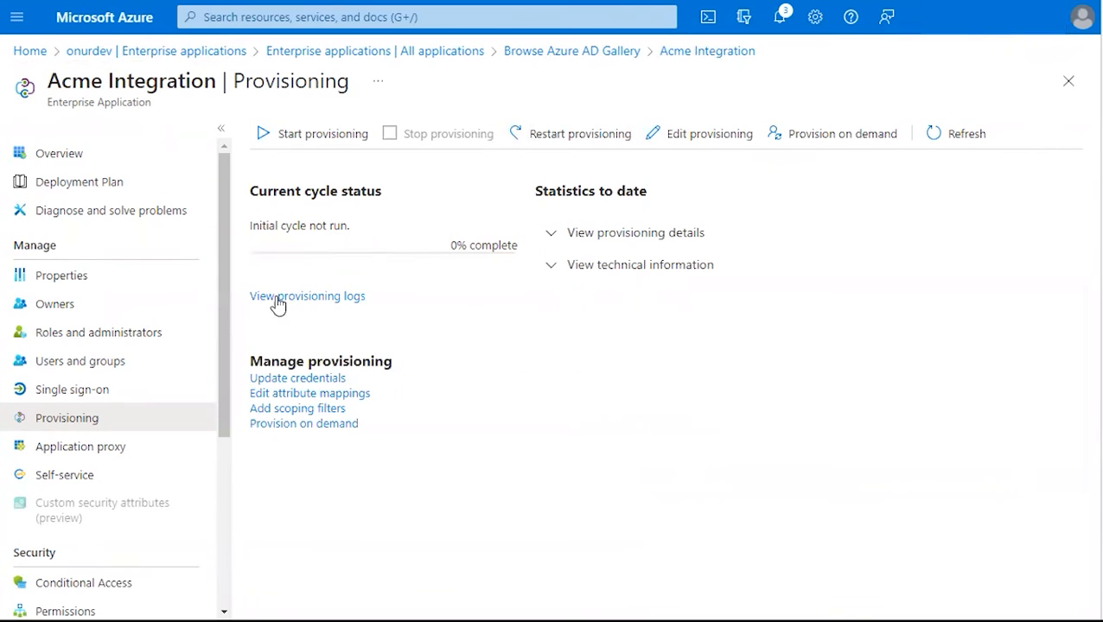
click(708, 133)
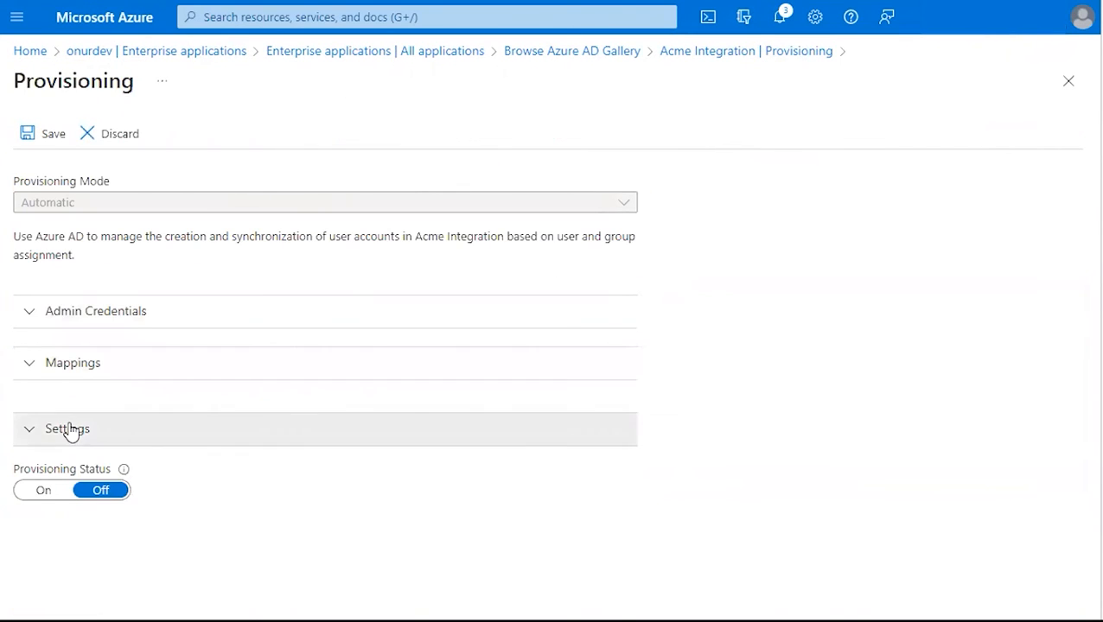
Set the provisioning scope to 'Sync only assigned users and groups'
click(68, 429)
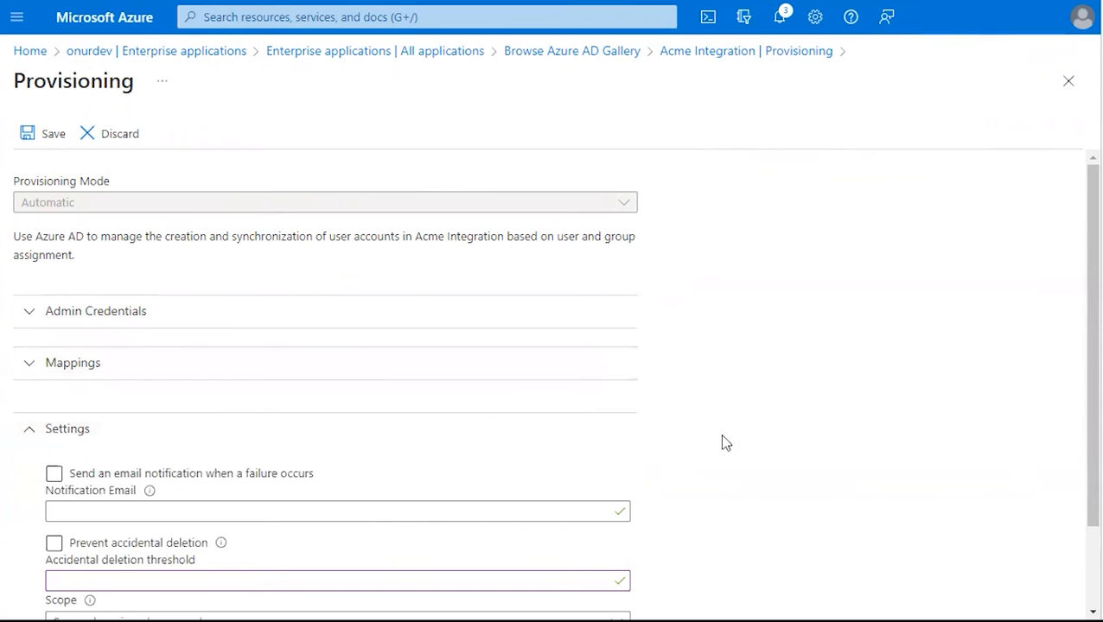
scroll(down, 3)
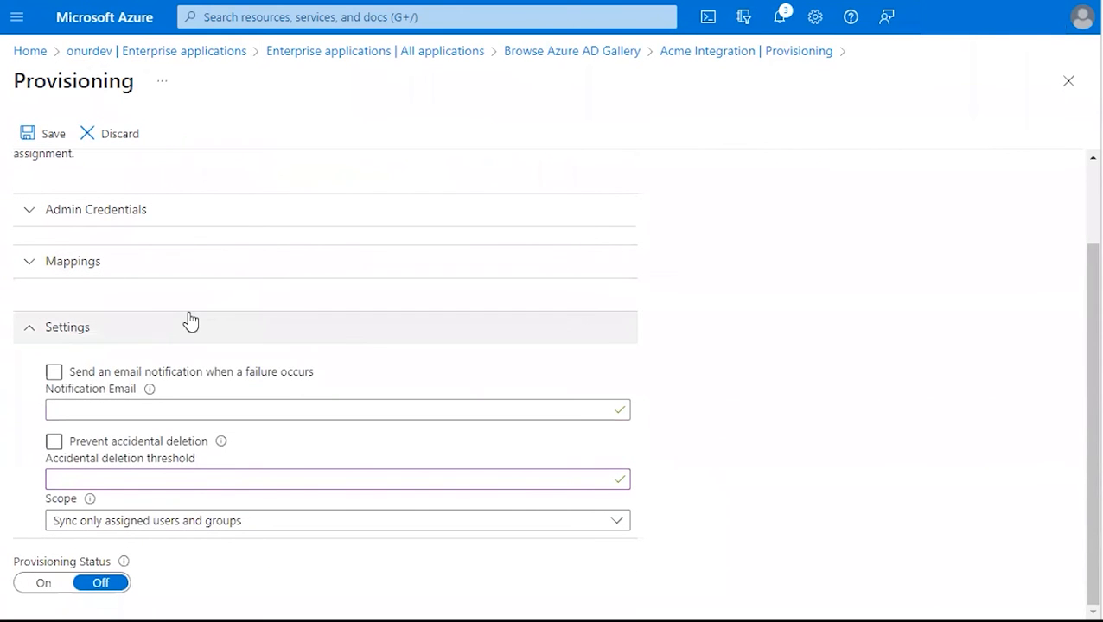
mouse_move(118, 519)
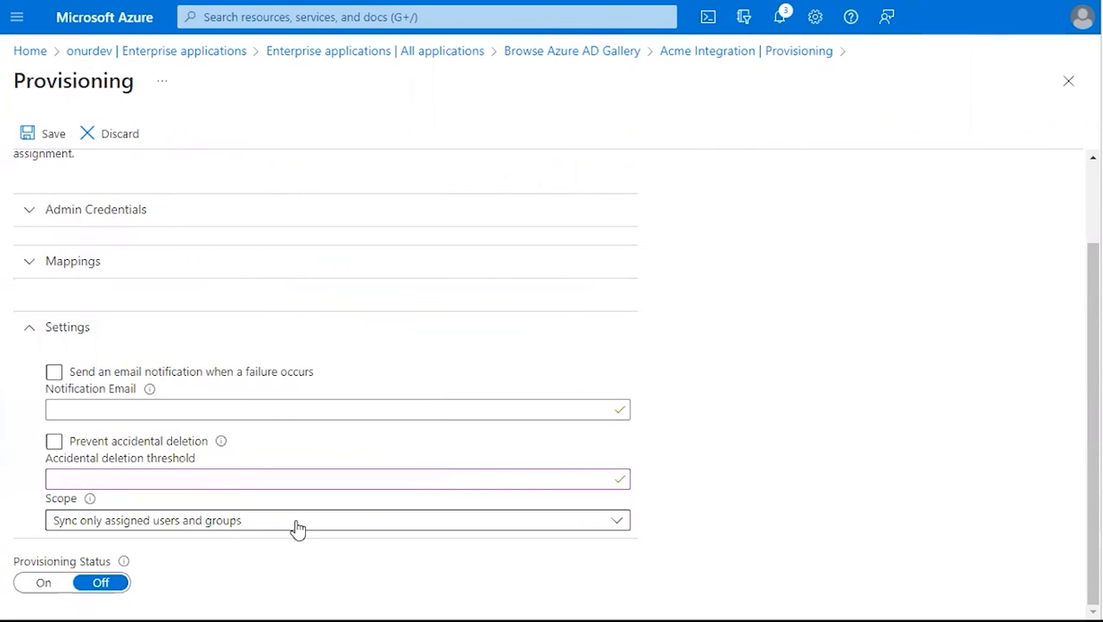
click(337, 521)
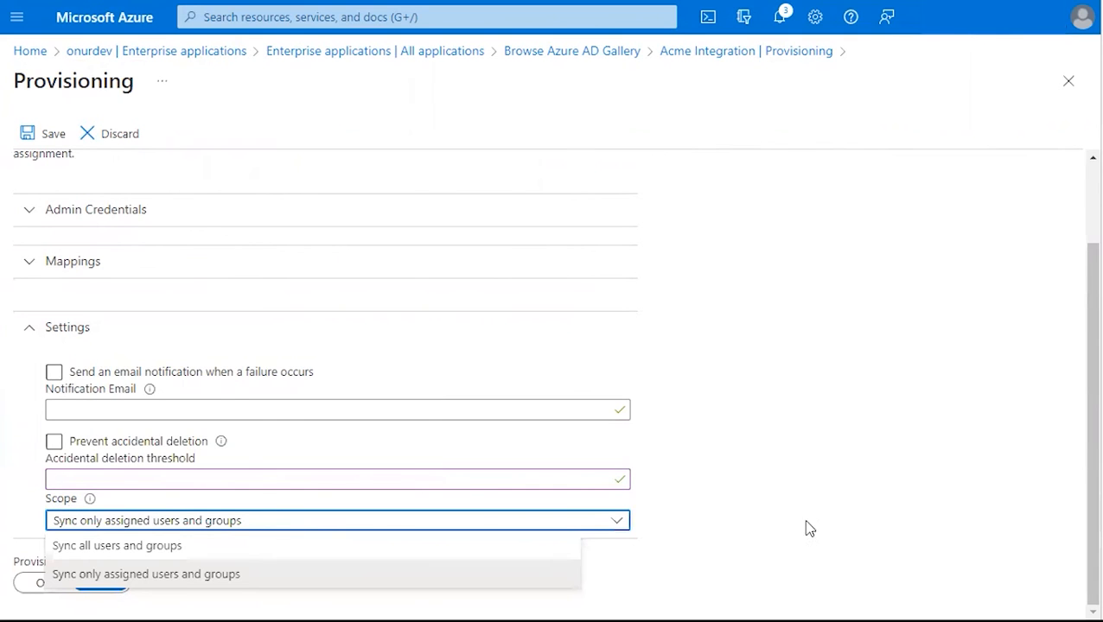
mouse_move(397, 556)
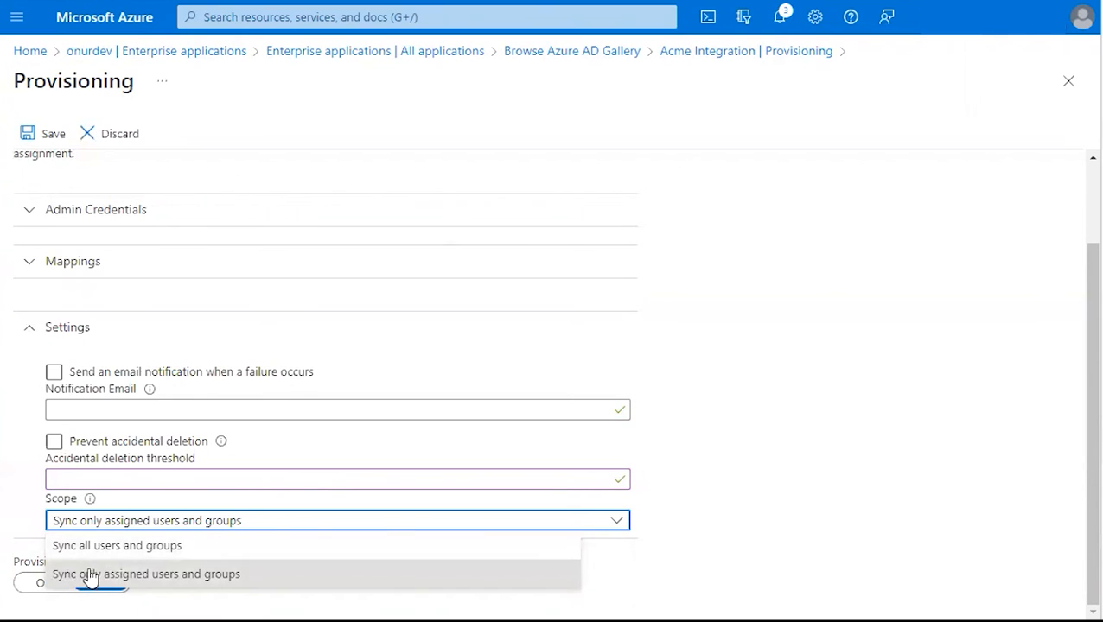
mouse_move(190, 573)
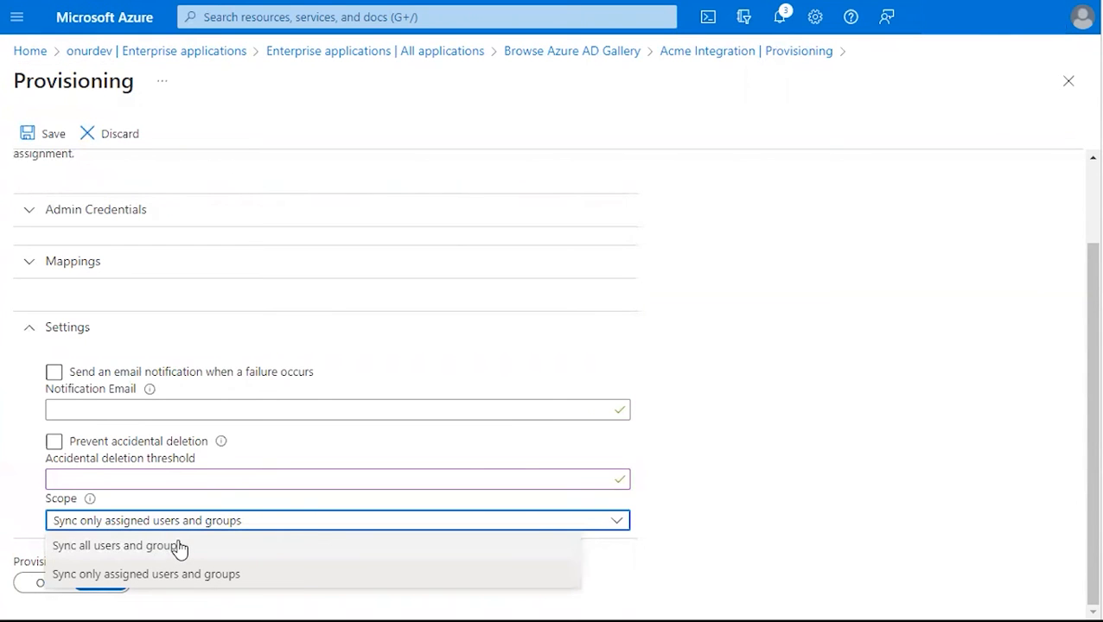
mouse_move(213, 547)
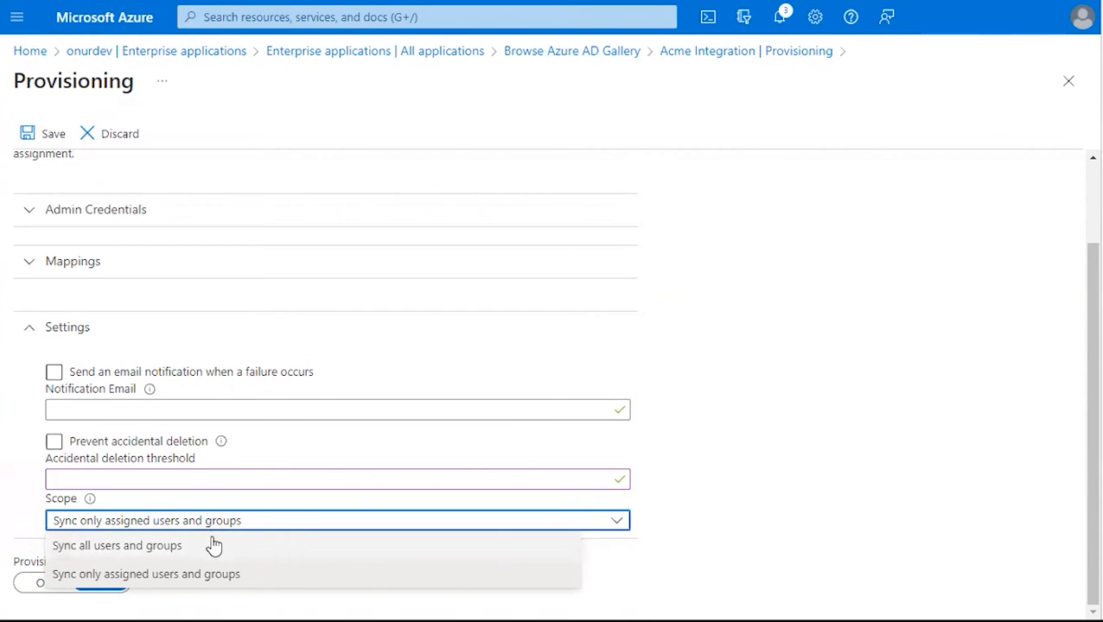
mouse_move(229, 528)
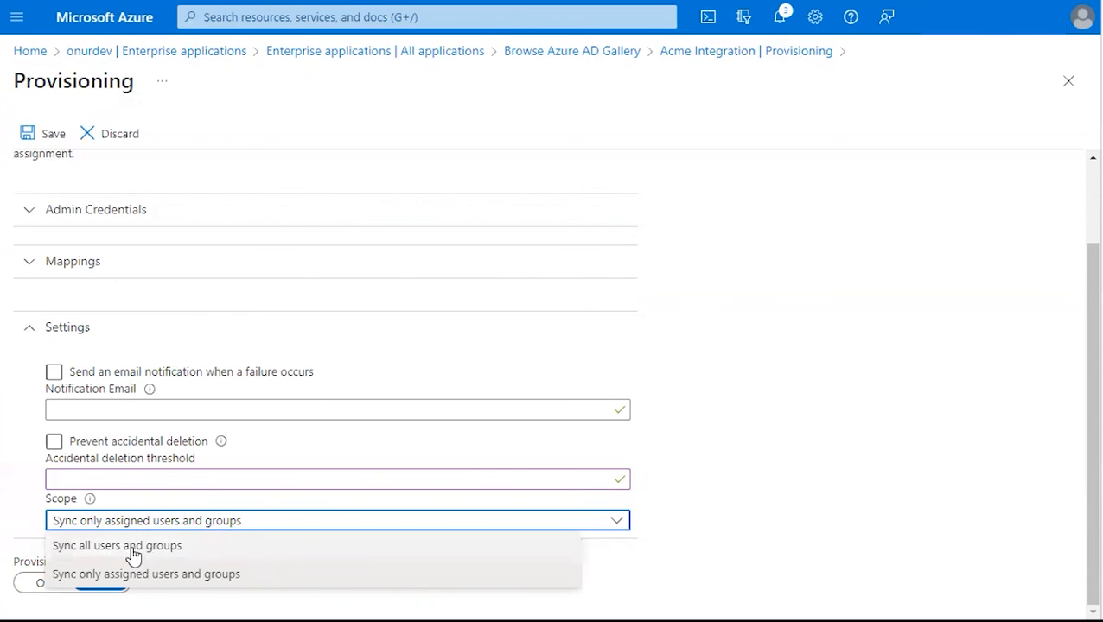
mouse_move(183, 553)
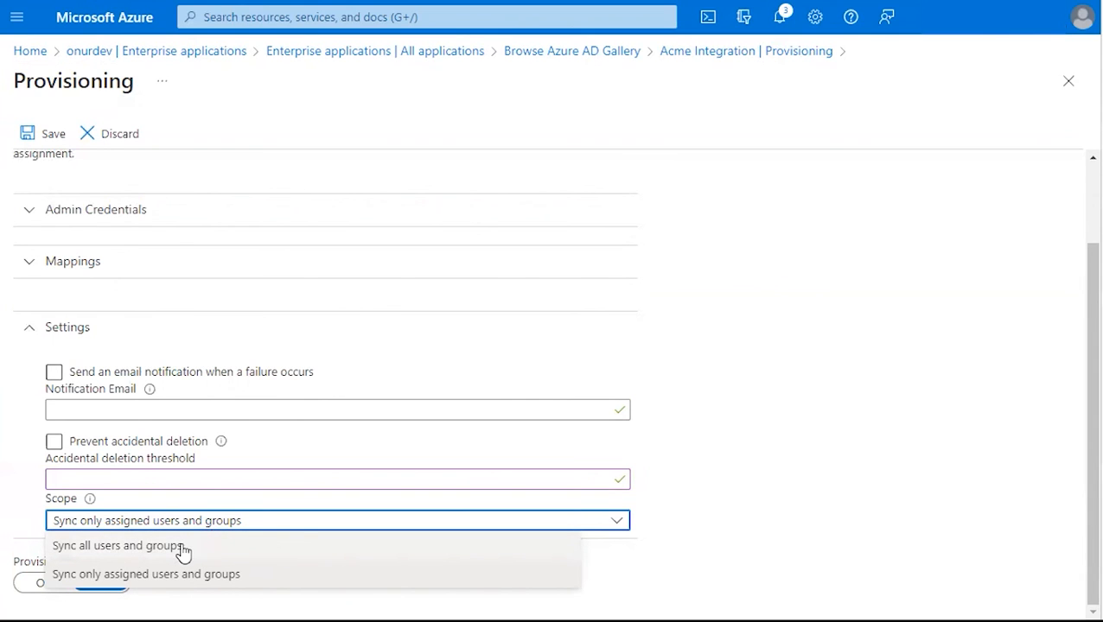
mouse_move(197, 551)
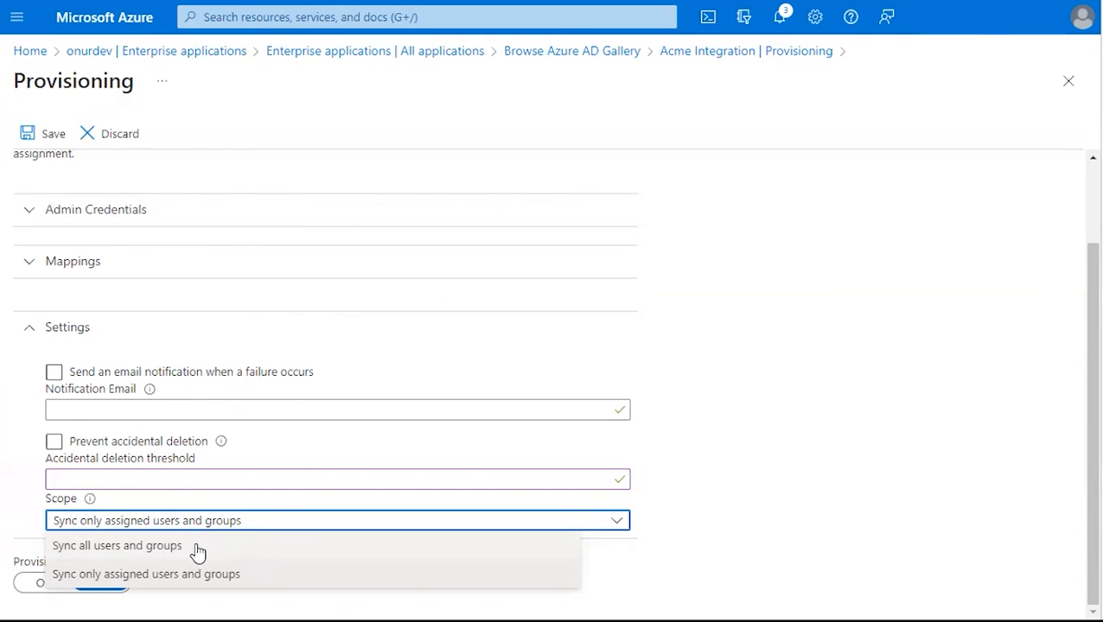
click(145, 574)
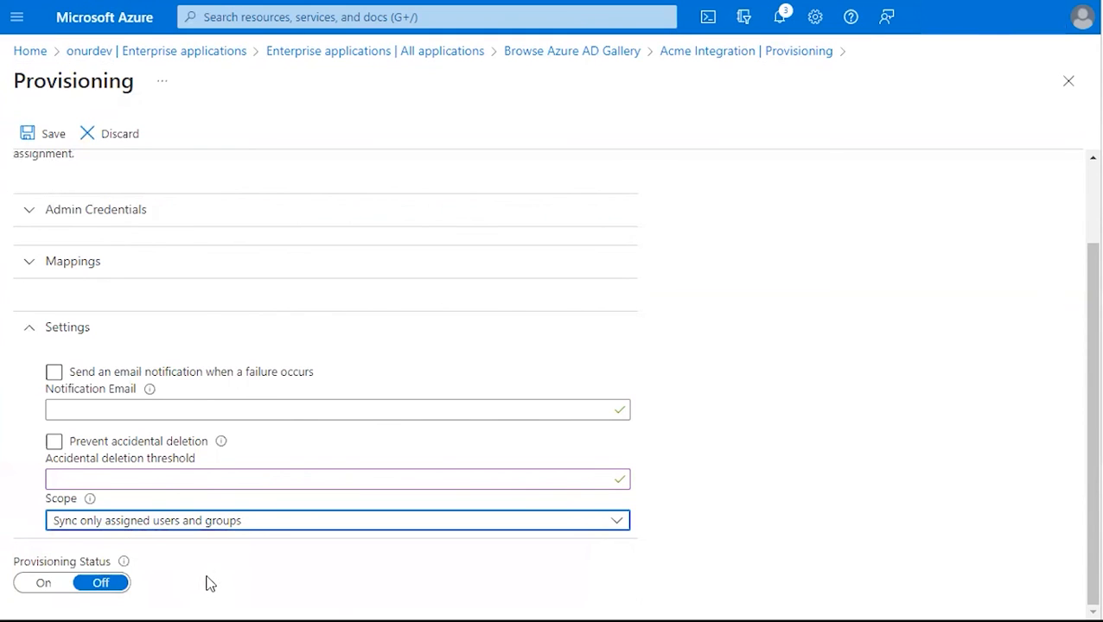
mouse_move(872, 460)
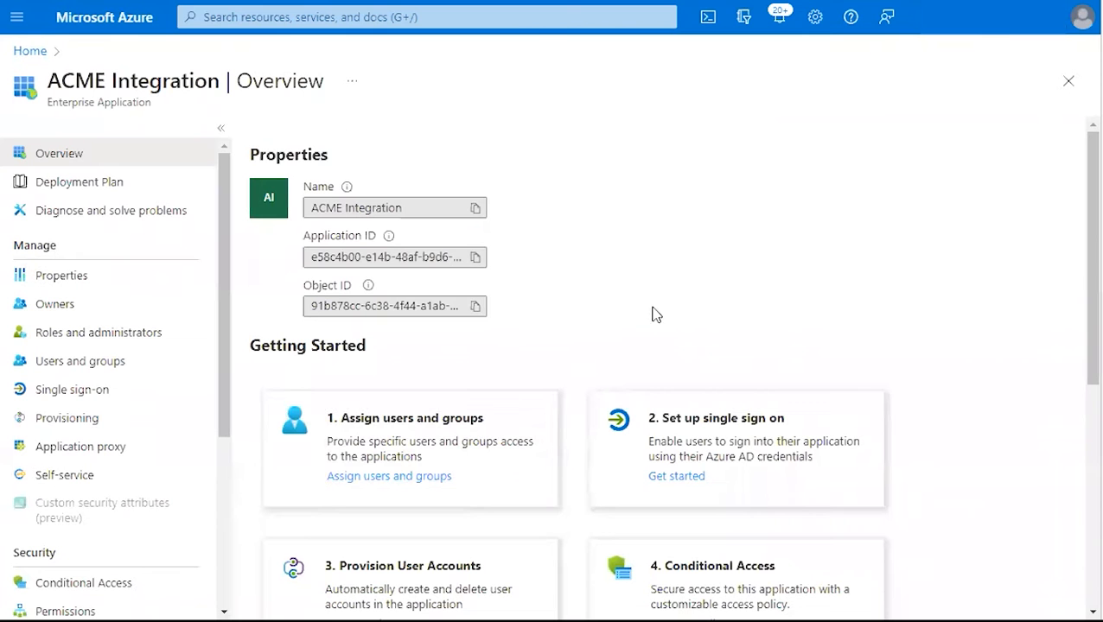
mouse_move(534, 357)
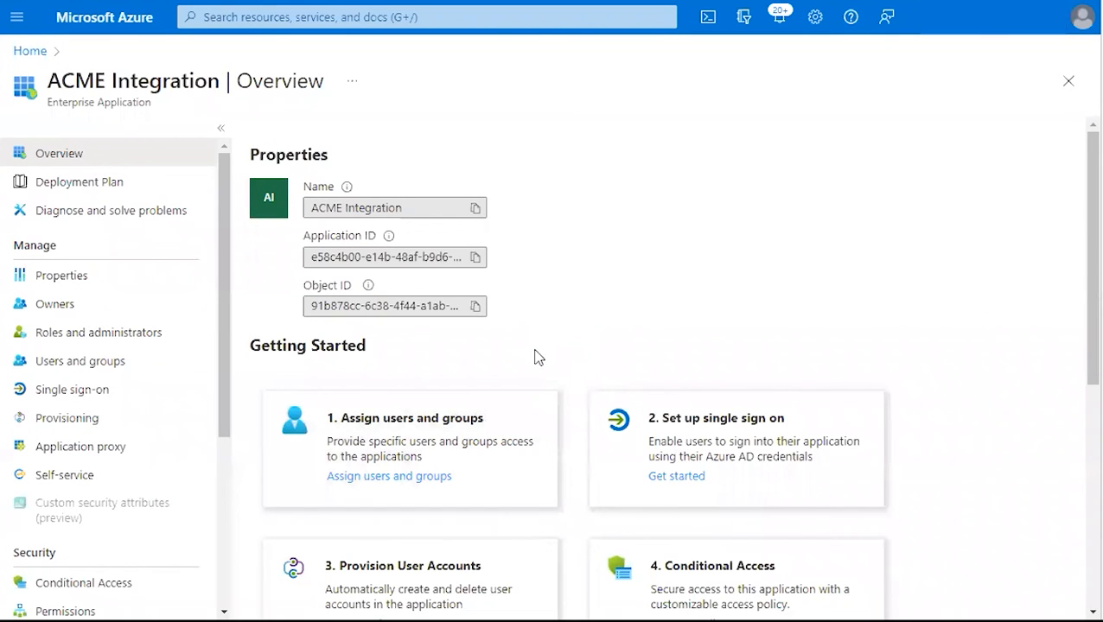
Open ACME Integration's Users and groups and start Add user/group
click(79, 361)
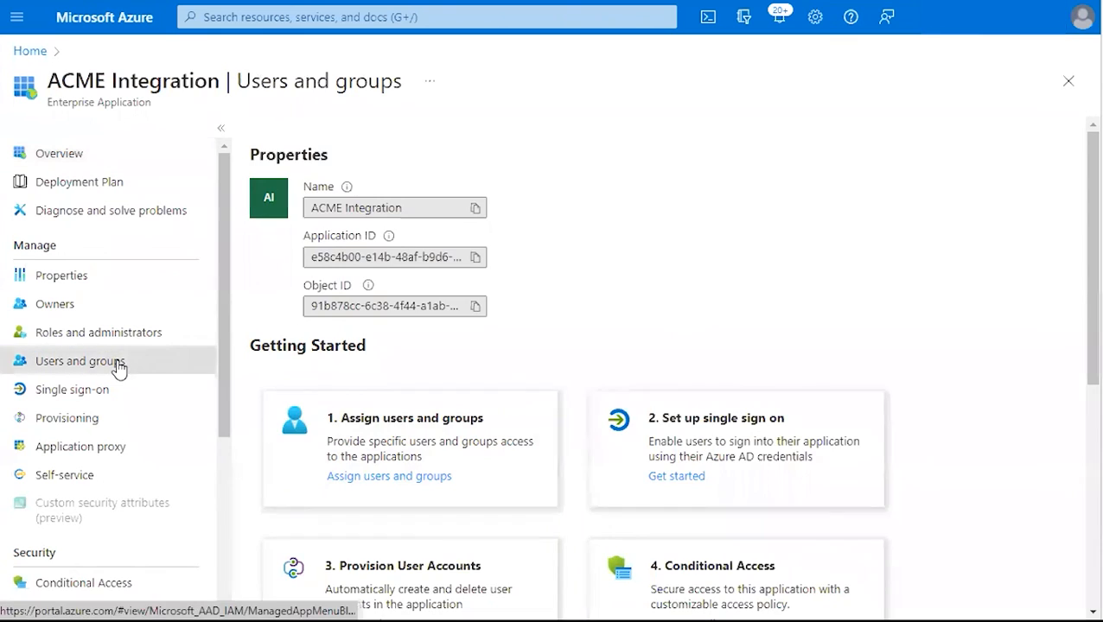
click(79, 360)
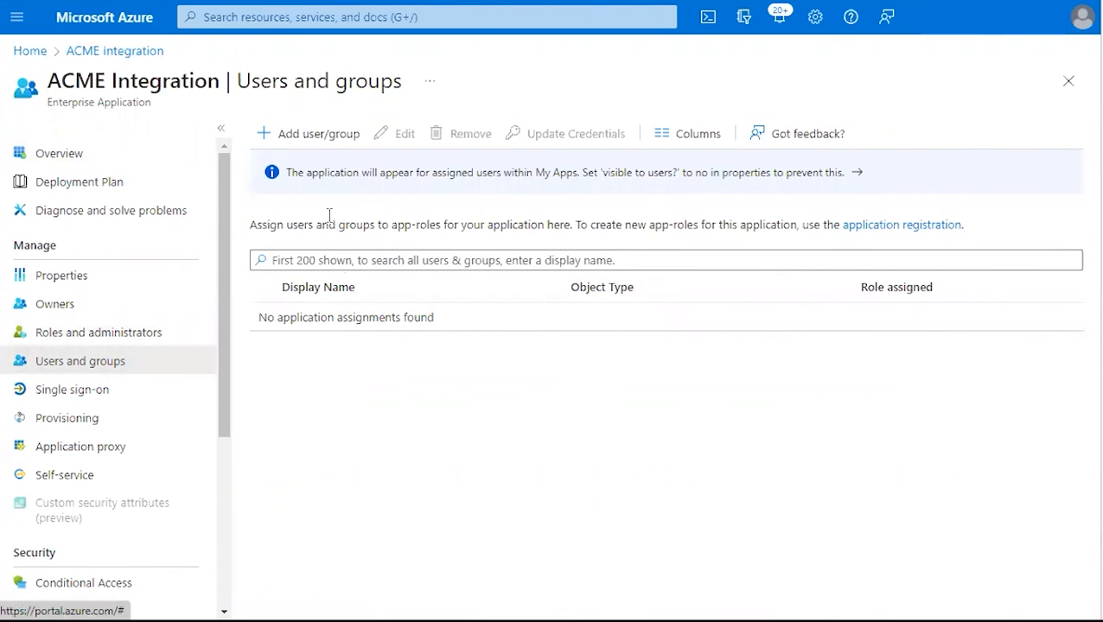
click(317, 133)
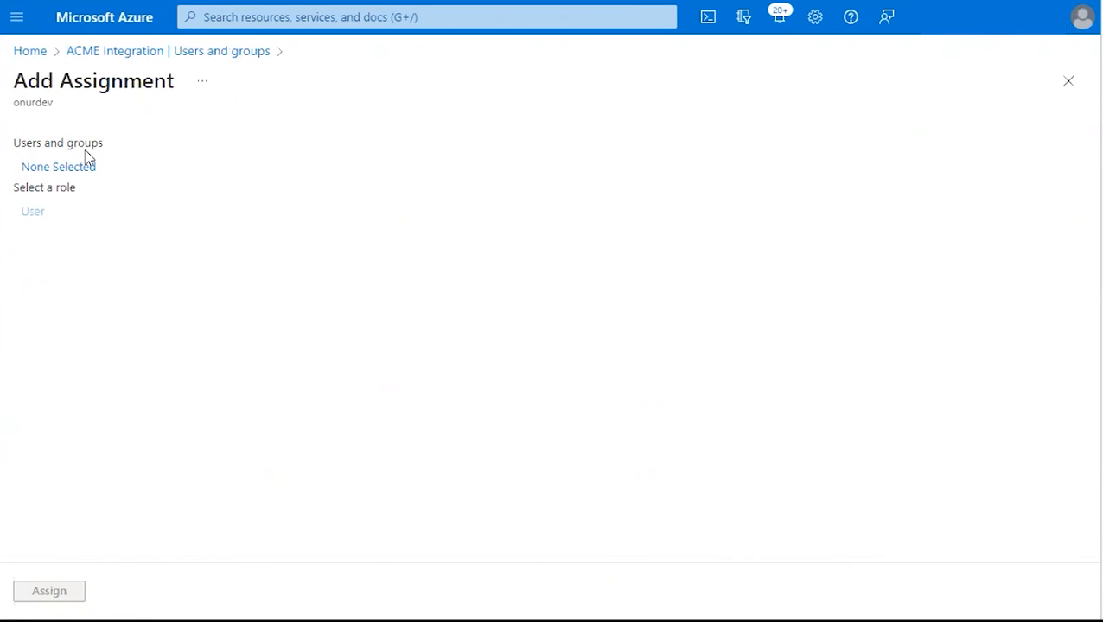
Select one user in the Add Assignment form and assign it to the app
click(58, 166)
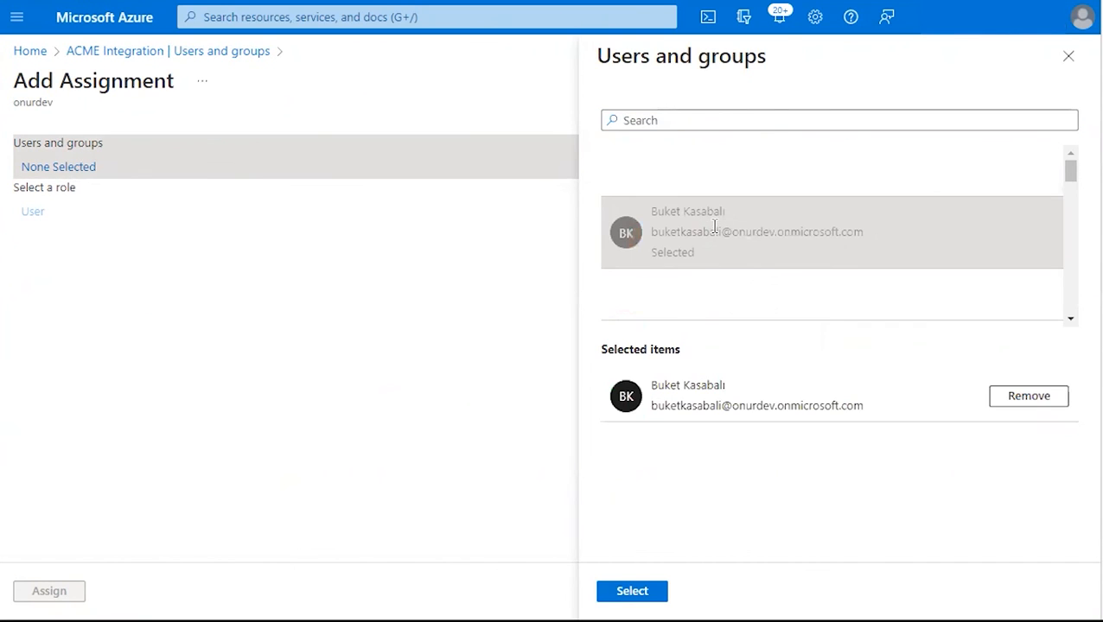
mouse_move(635, 544)
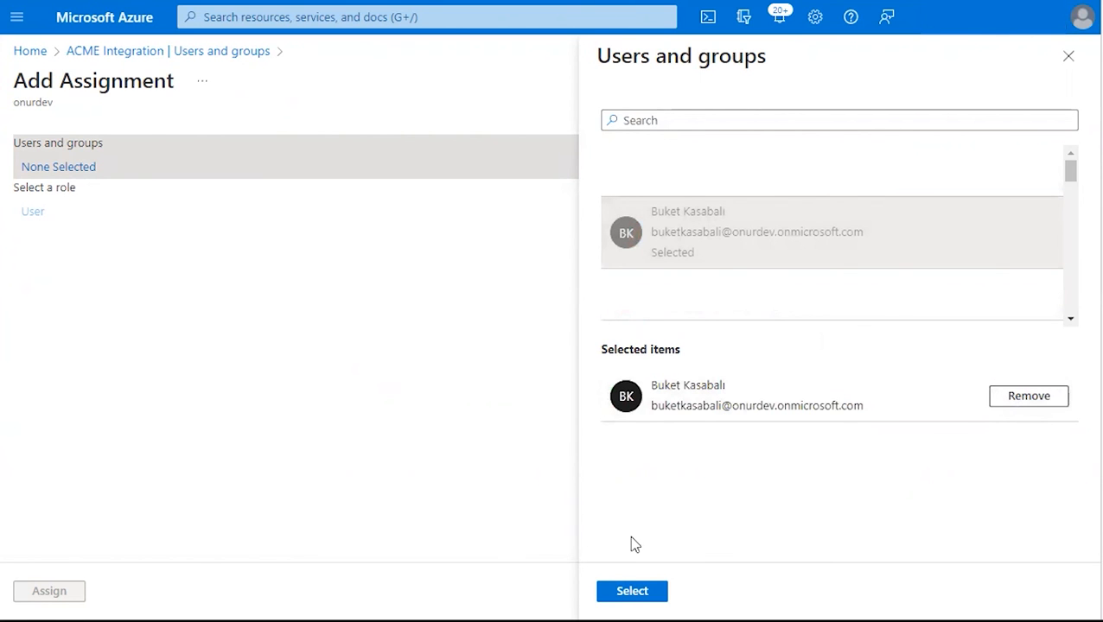
click(631, 592)
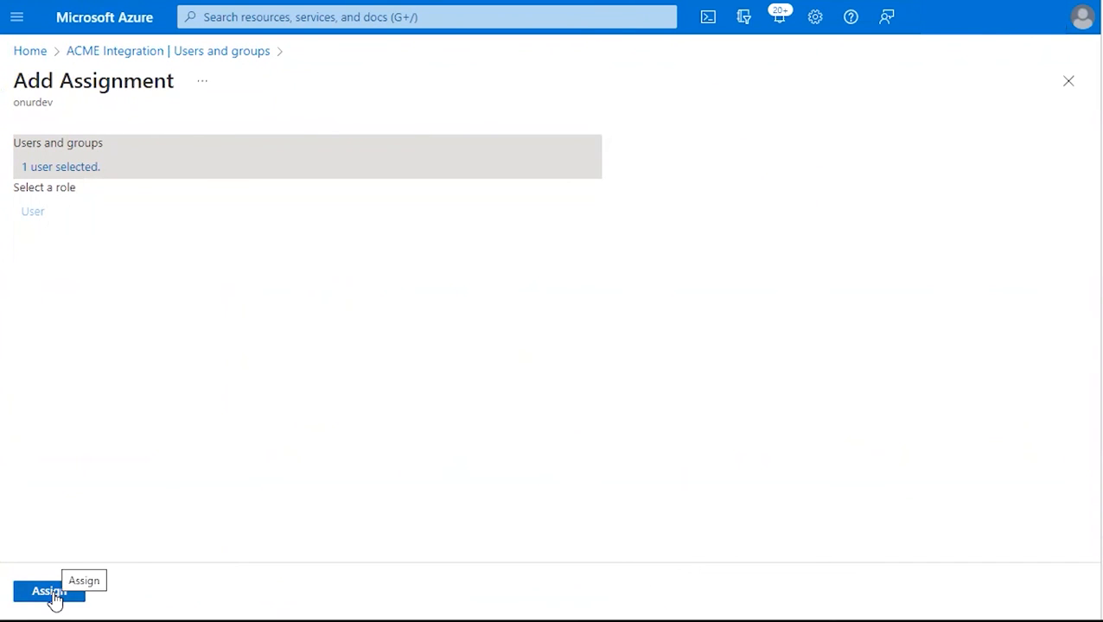
click(47, 591)
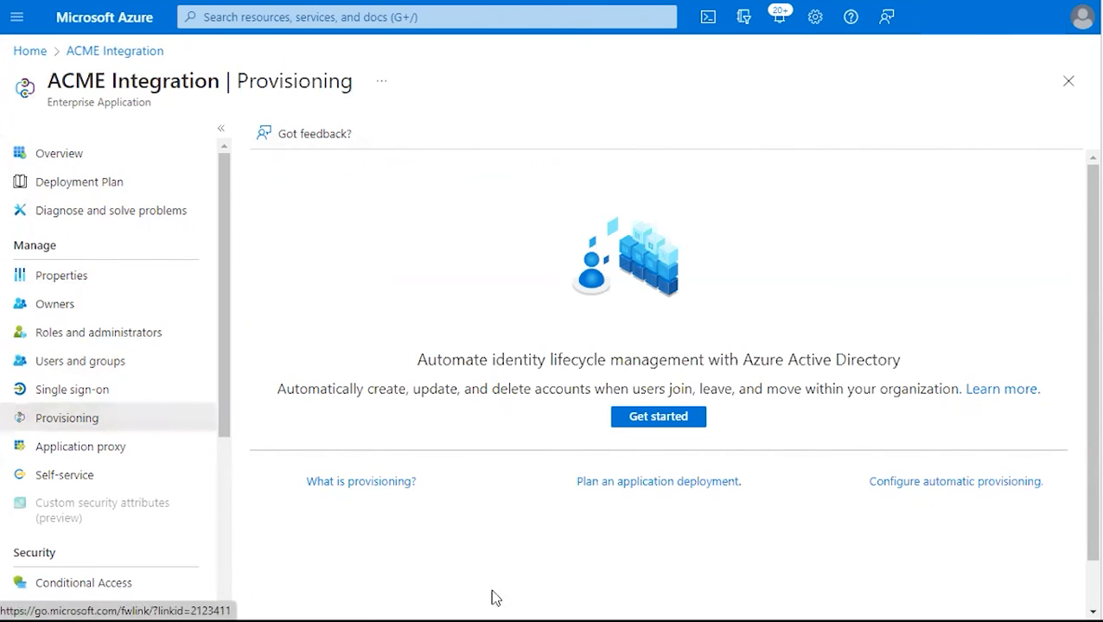
View Acme Integration's provisioning status, confirming the initial cycle completed at 100%
click(658, 416)
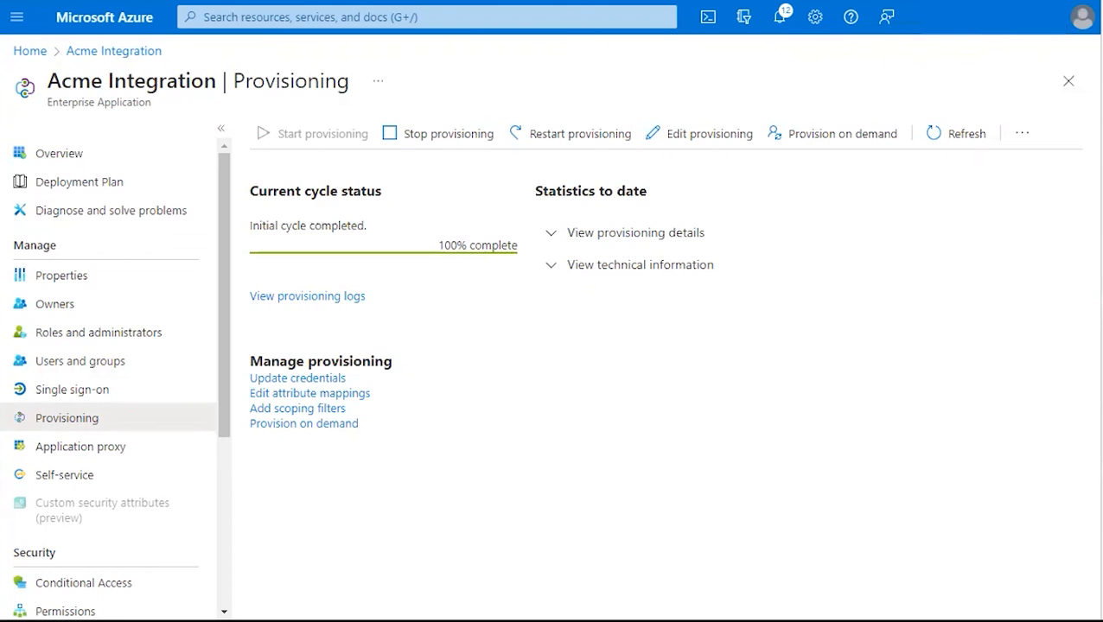
mouse_move(512, 410)
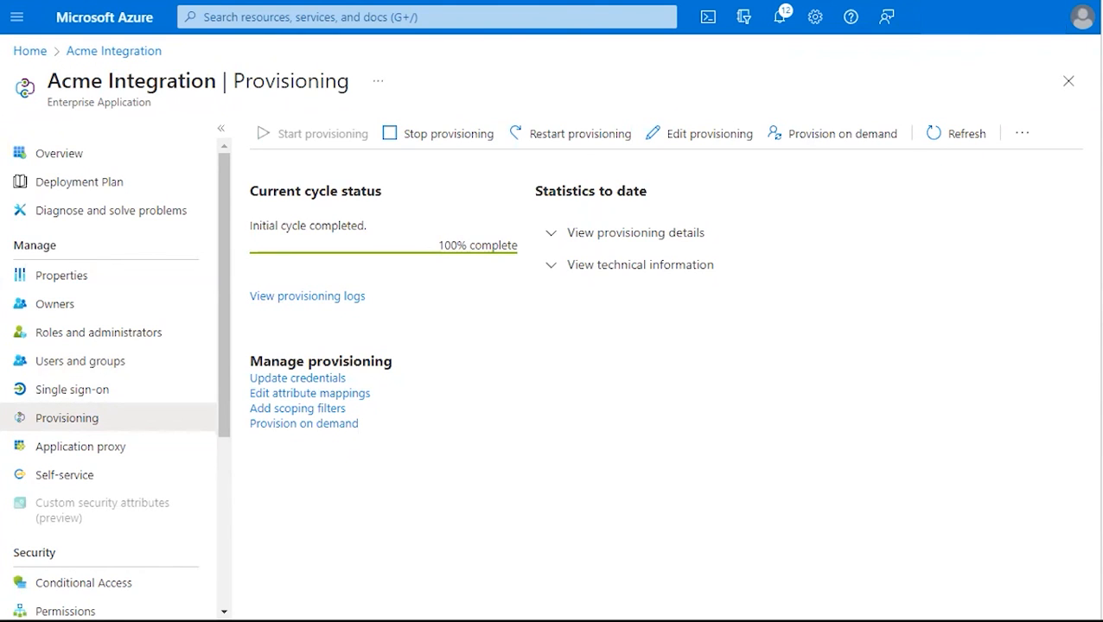
mouse_move(967, 481)
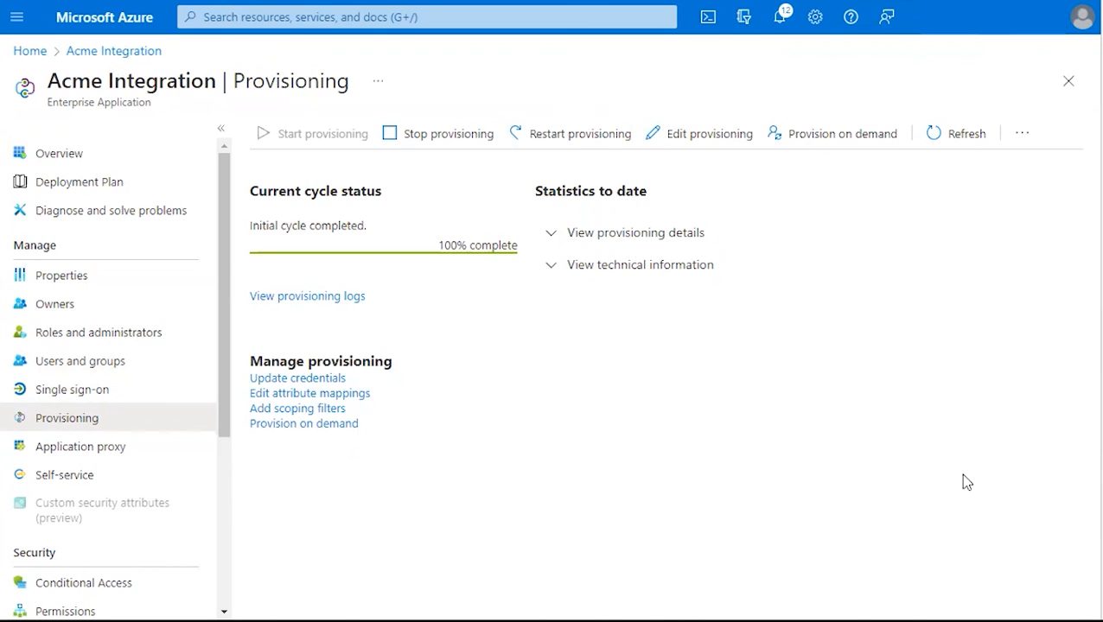
mouse_move(854, 407)
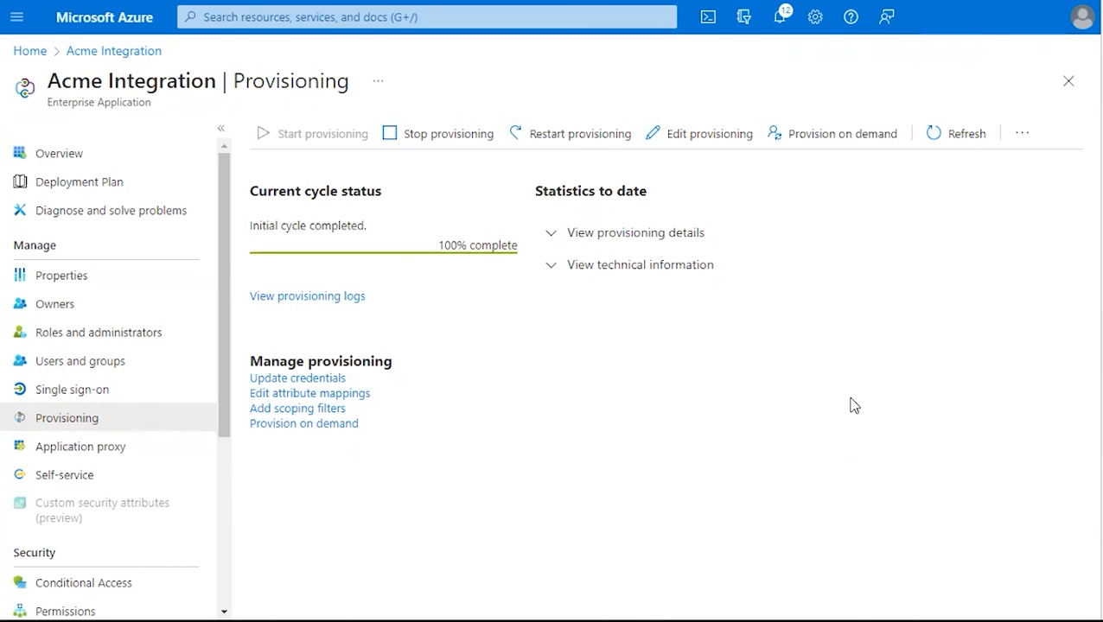